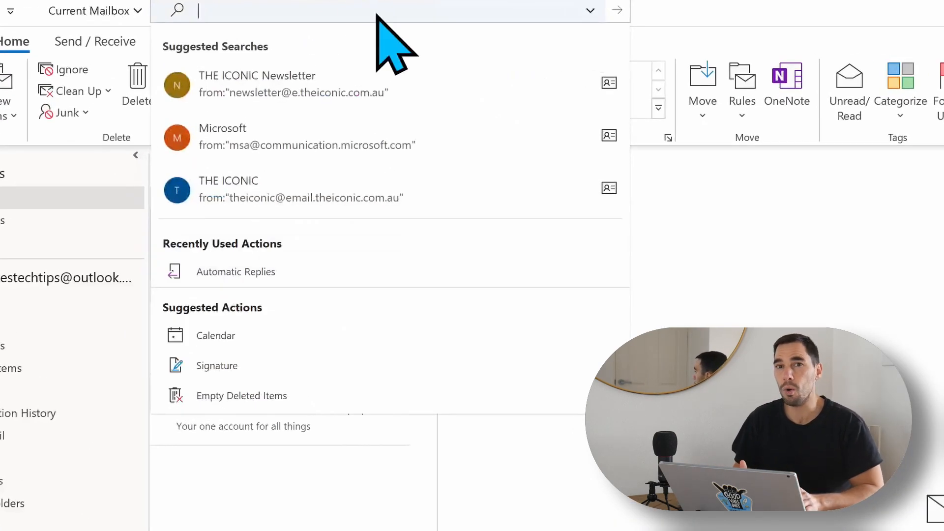
Step: Search 'out o' so Automatic Replies appears among the suggested actions
{"action": "type", "text": "out of o"}
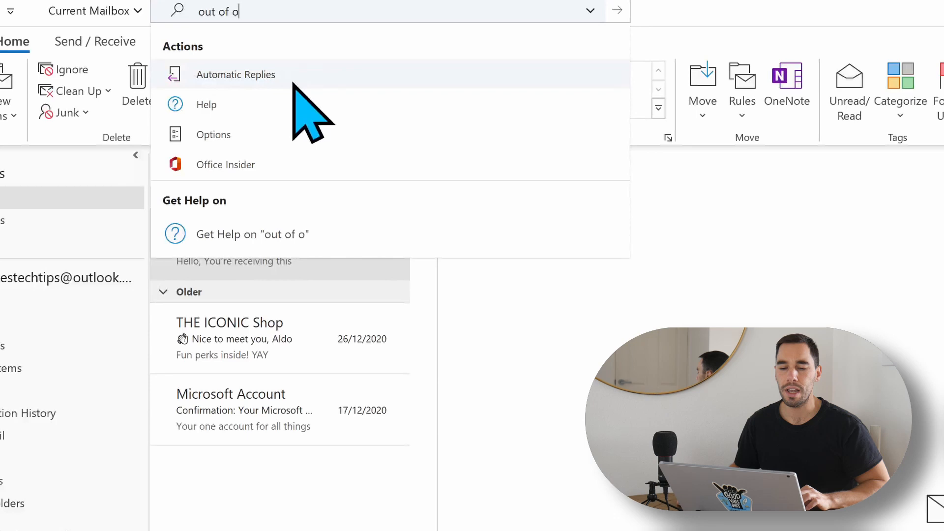
Step: Enable Send automatic replies for Wed 16/06/2021 to Fri 18/06/2021 with the away message
{"action": "left_click", "coordinate": [236, 75]}
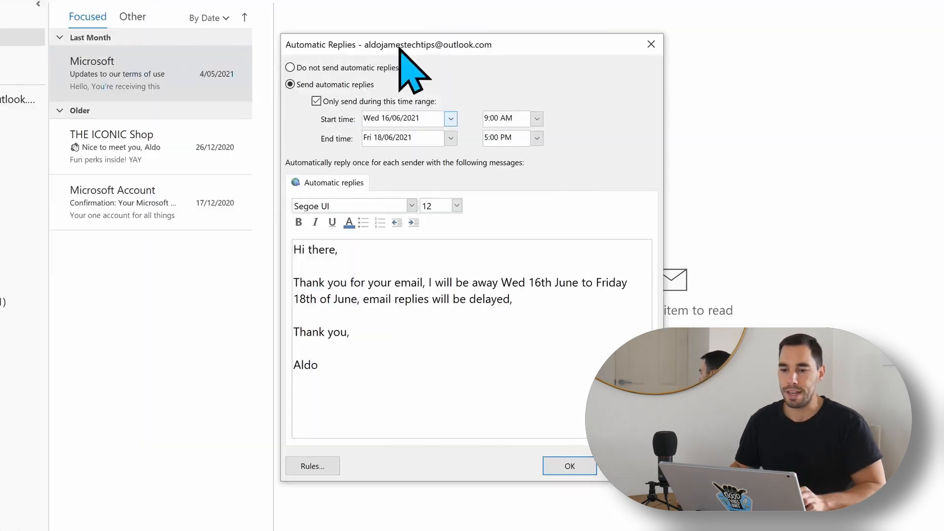
{"action": "mouse_move", "coordinate": [469, 84]}
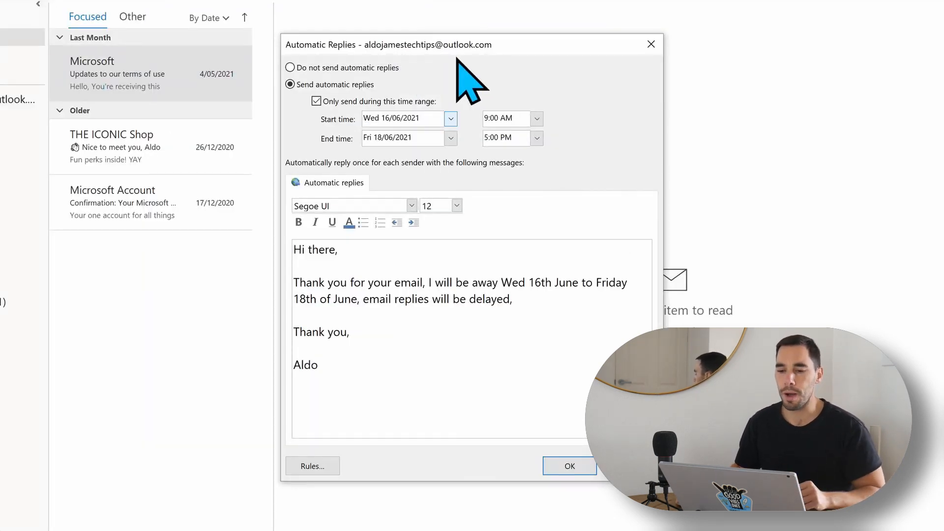
{"action": "left_click", "coordinate": [290, 68]}
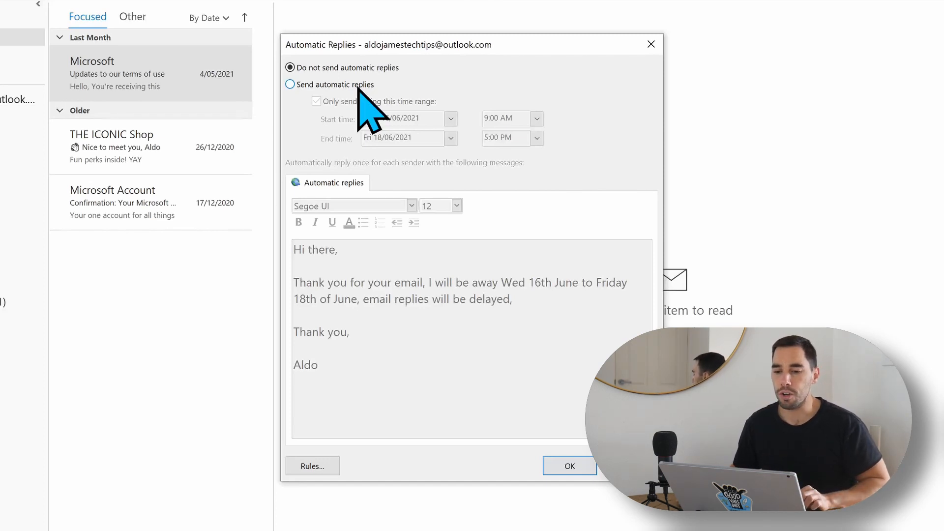
{"action": "left_click", "coordinate": [290, 84]}
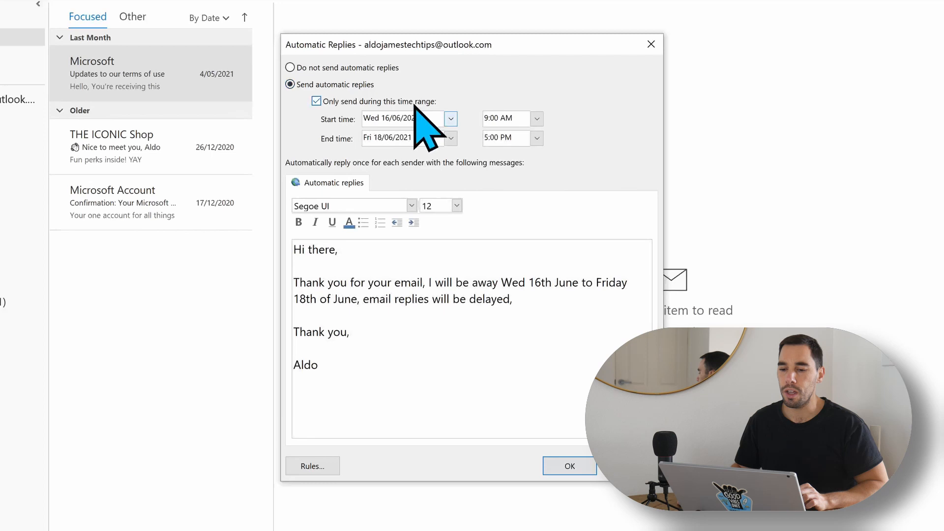
{"action": "mouse_move", "coordinate": [343, 132]}
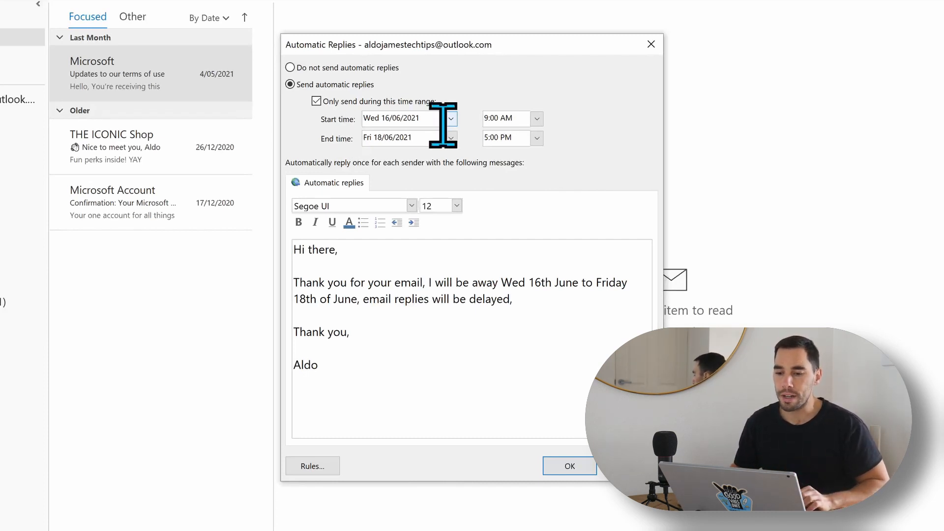
Step: Change the start date to Mon 14/06/2021, keeping the end at Fri 18/06/2021
{"action": "left_click", "coordinate": [450, 118]}
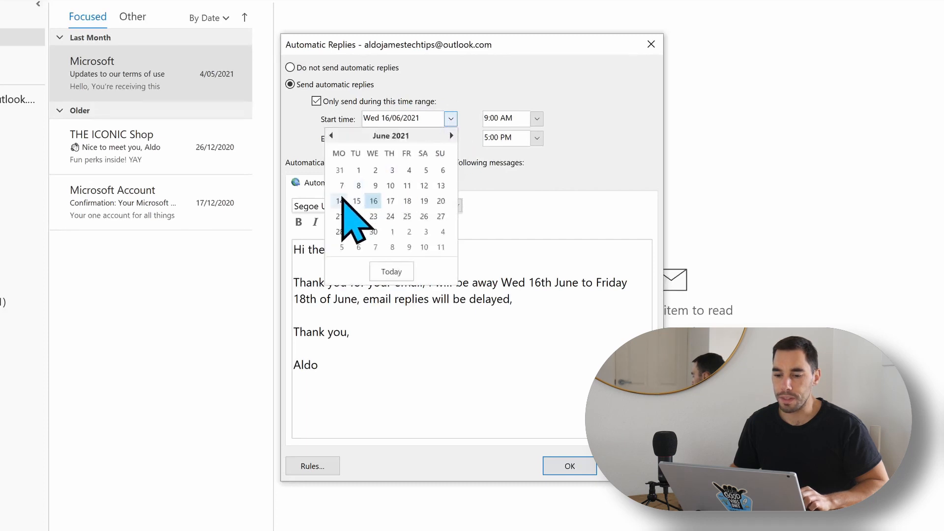
{"action": "left_click", "coordinate": [341, 201]}
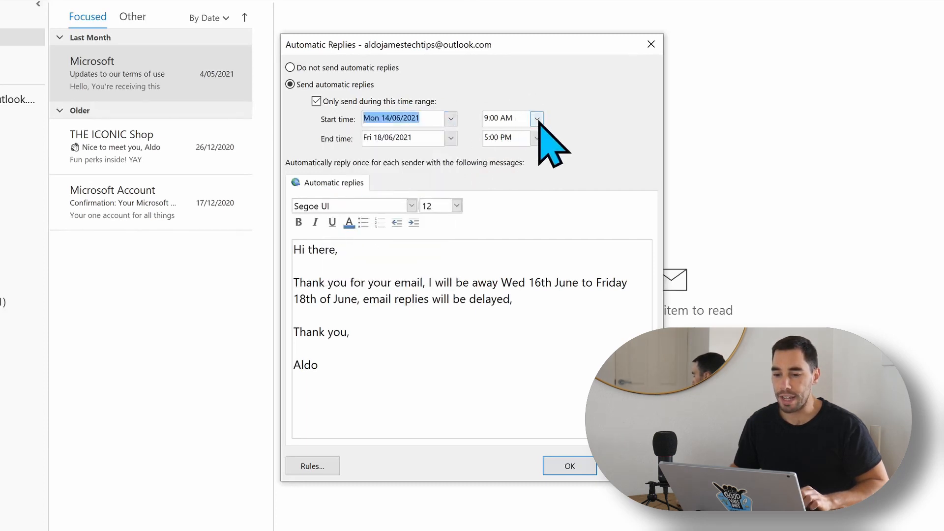
{"action": "mouse_move", "coordinate": [361, 163]}
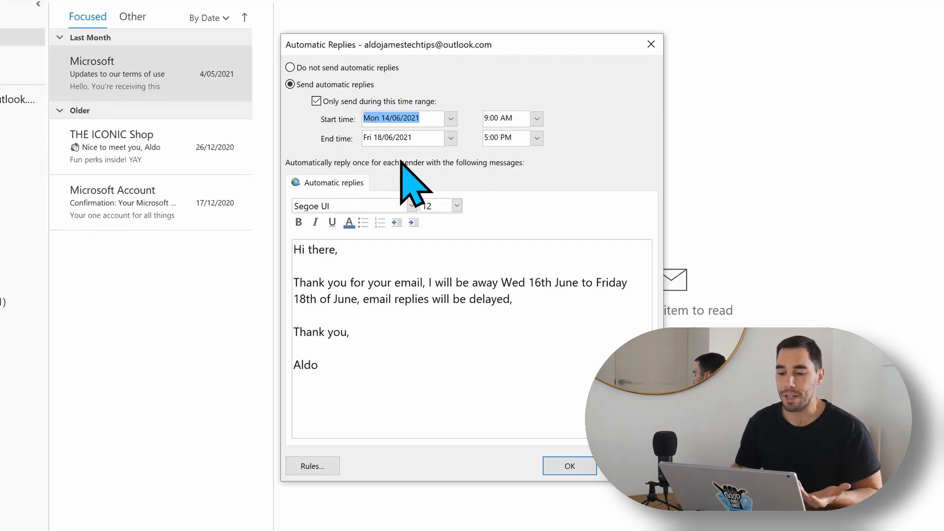
{"action": "mouse_move", "coordinate": [538, 244]}
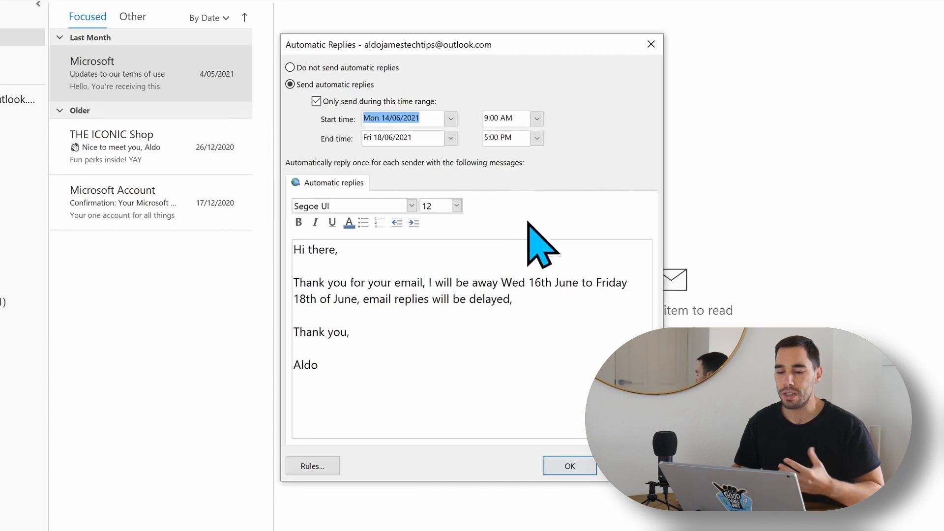
{"action": "mouse_move", "coordinate": [527, 252]}
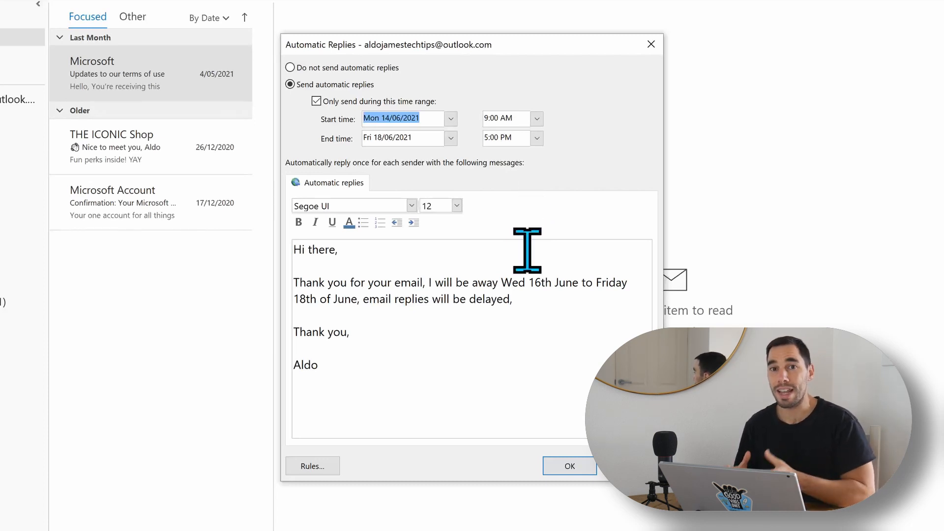
Step: Reword the away message to 'Monday 14th June to Friday 18th of June'
{"action": "left_click", "coordinate": [456, 205]}
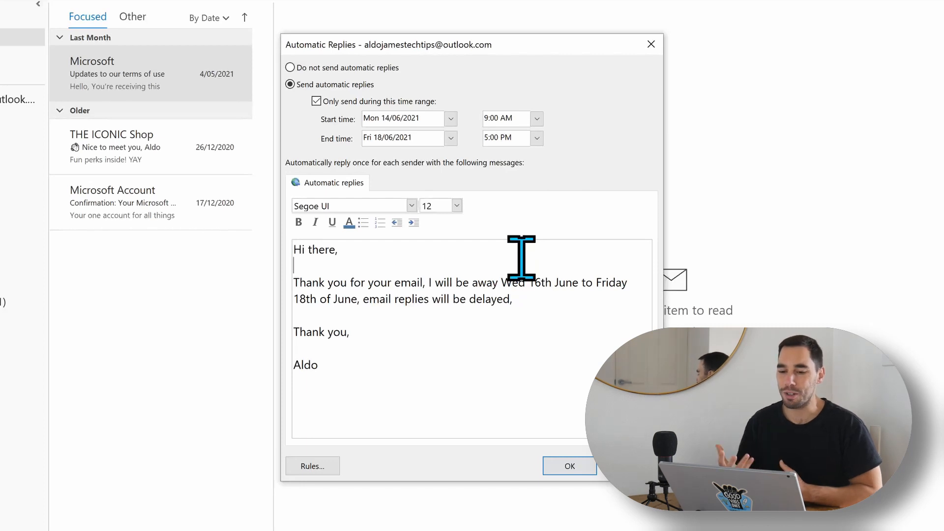
{"action": "mouse_move", "coordinate": [368, 278]}
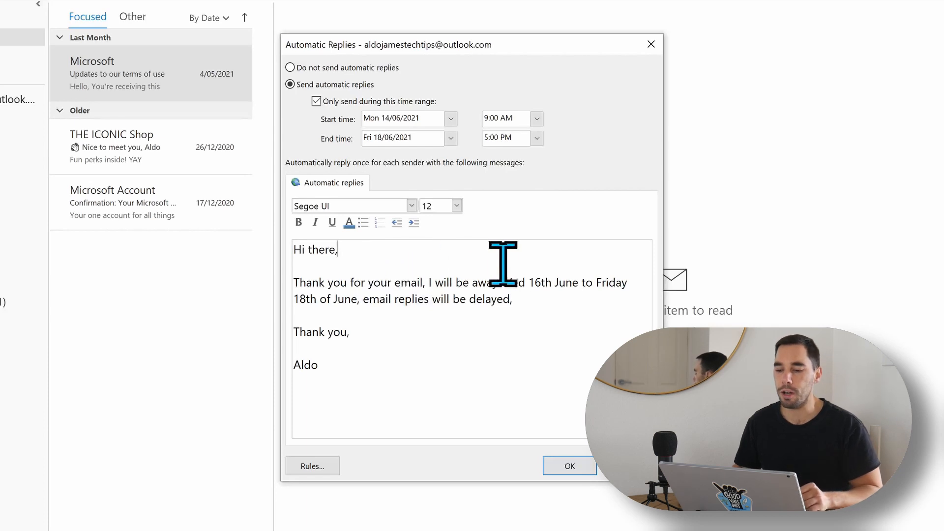
{"action": "double_click", "coordinate": [513, 282]}
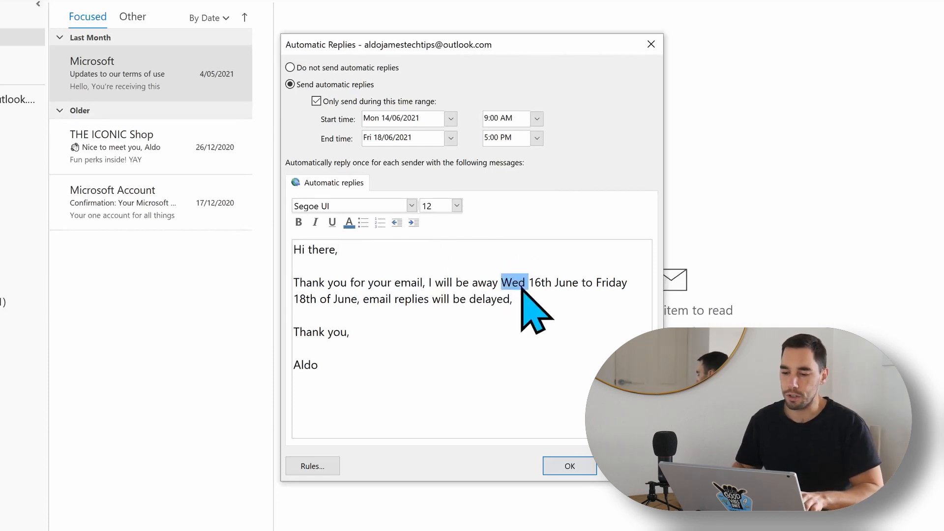
{"action": "type", "text": "Monday"}
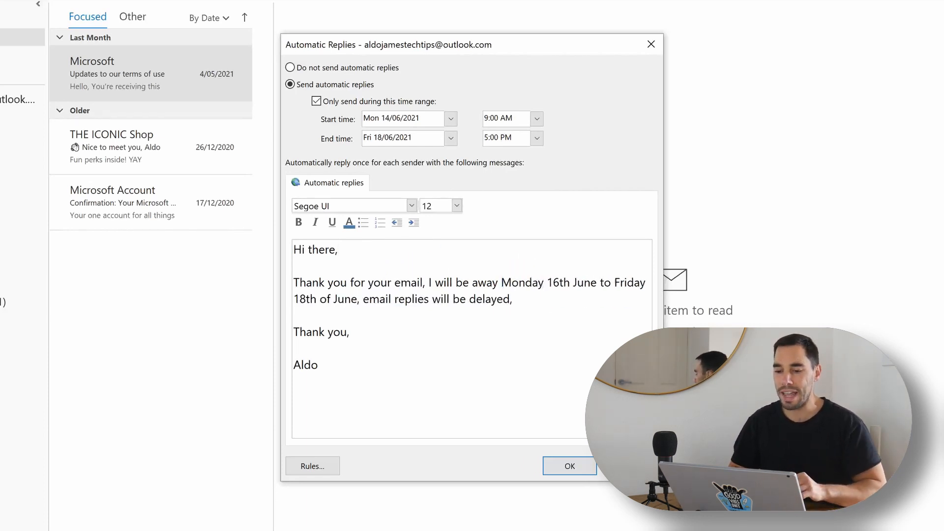
{"action": "type", "text": "14"}
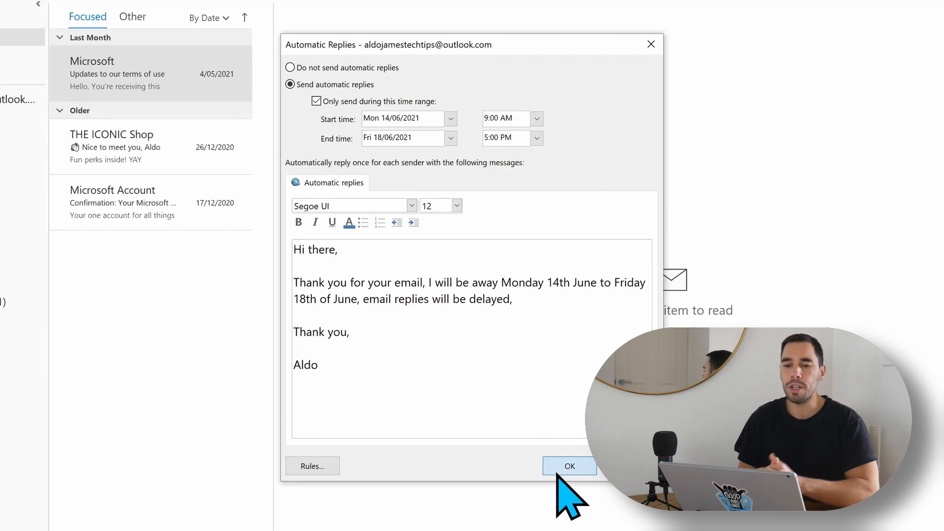
Step: Save the automatic reply settings with OK, returning to the inbox banner
{"action": "left_click", "coordinate": [569, 466]}
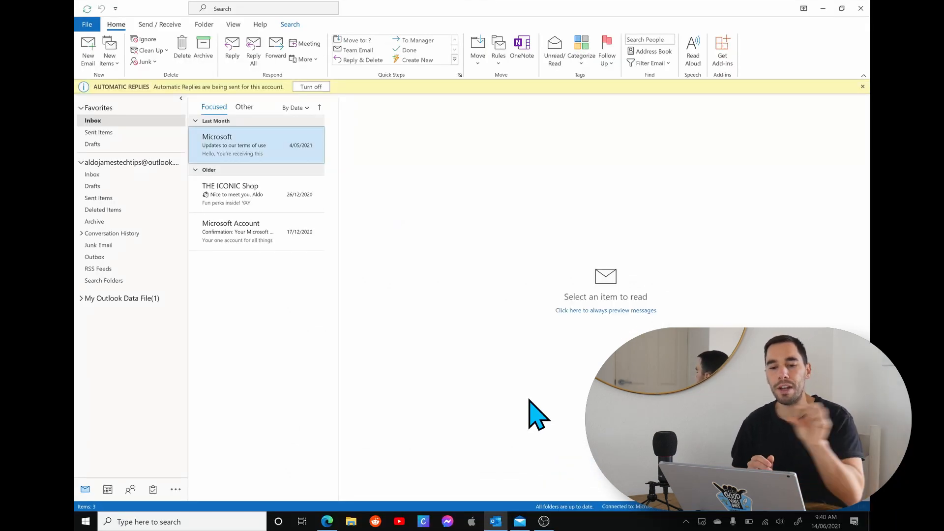
{"action": "mouse_move", "coordinate": [145, 108]}
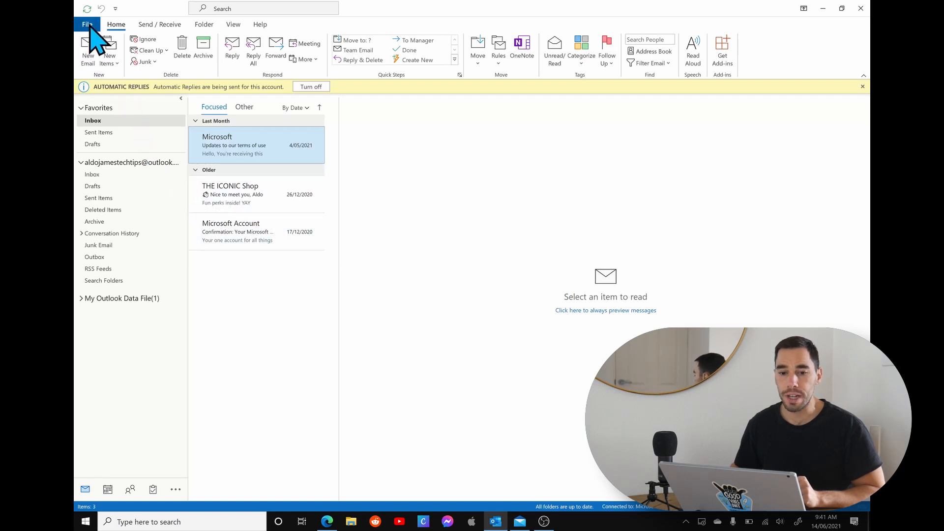
Step: Reach the Automatic Reply Rules window via File > Info > Automatic Replies > Rules
{"action": "left_click", "coordinate": [86, 24]}
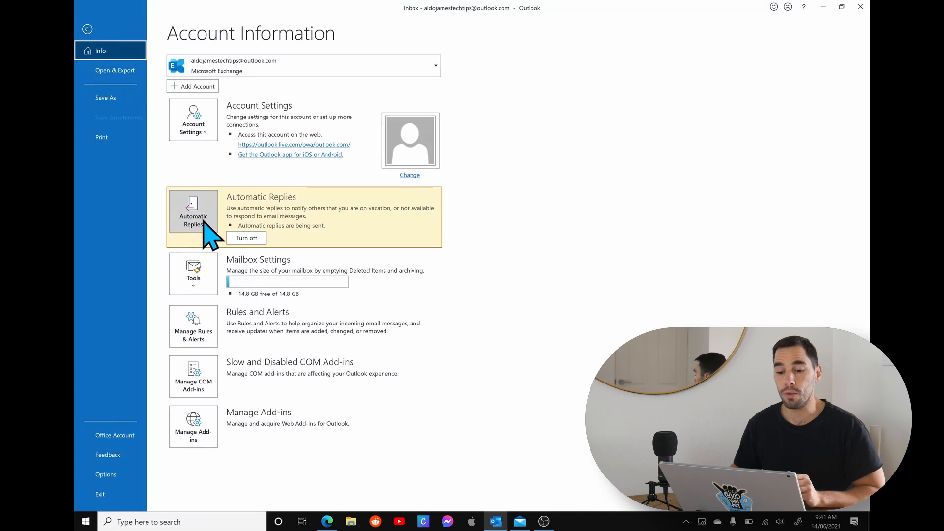
{"action": "left_click", "coordinate": [193, 214]}
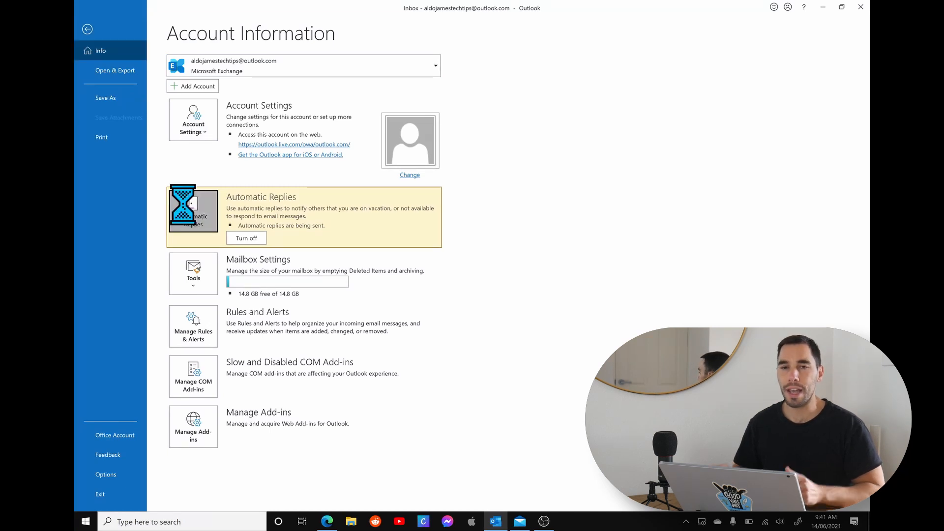
{"action": "left_click", "coordinate": [193, 211]}
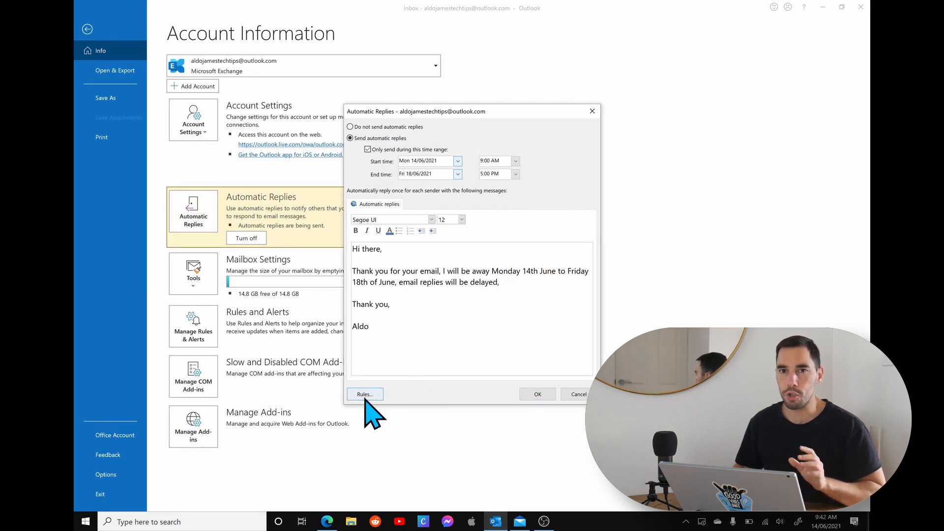
{"action": "left_click", "coordinate": [365, 394]}
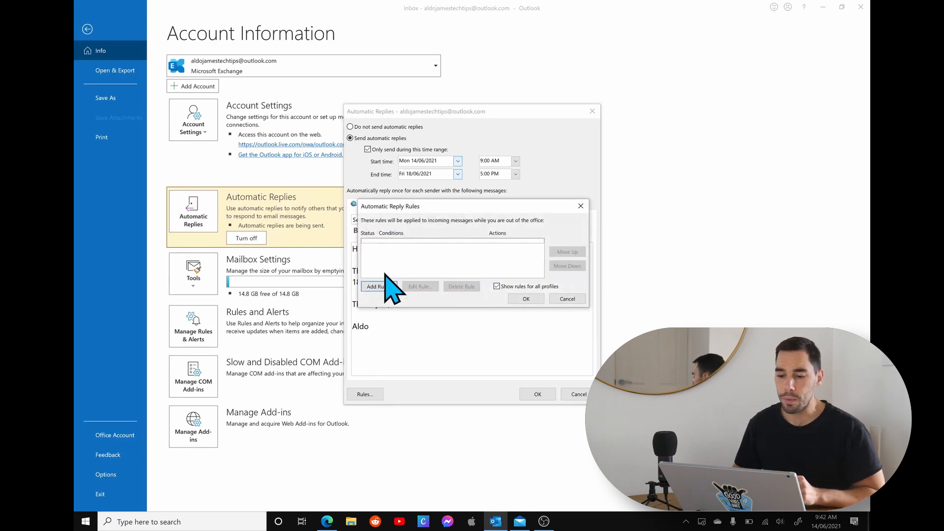
Step: Add a rule with the Alert with action enabled and its notification text confirmed
{"action": "left_click", "coordinate": [376, 286]}
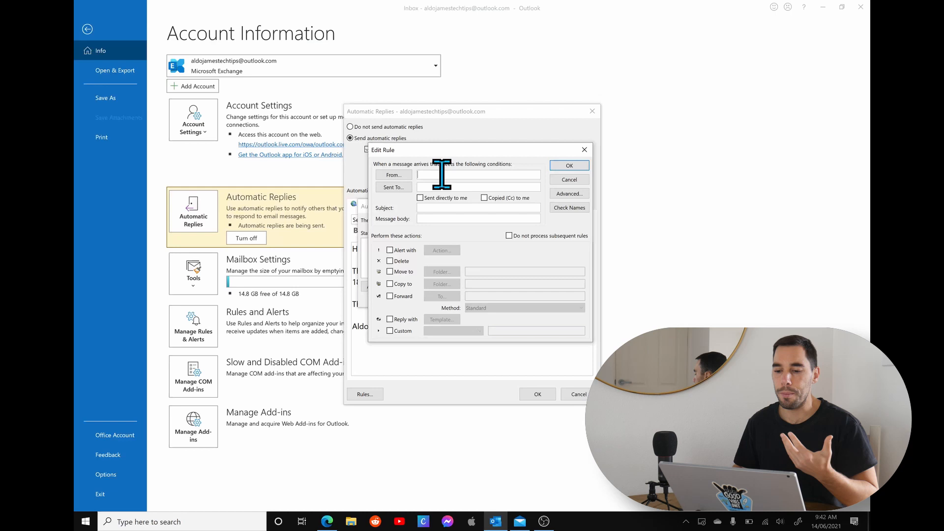
{"action": "mouse_move", "coordinate": [447, 256]}
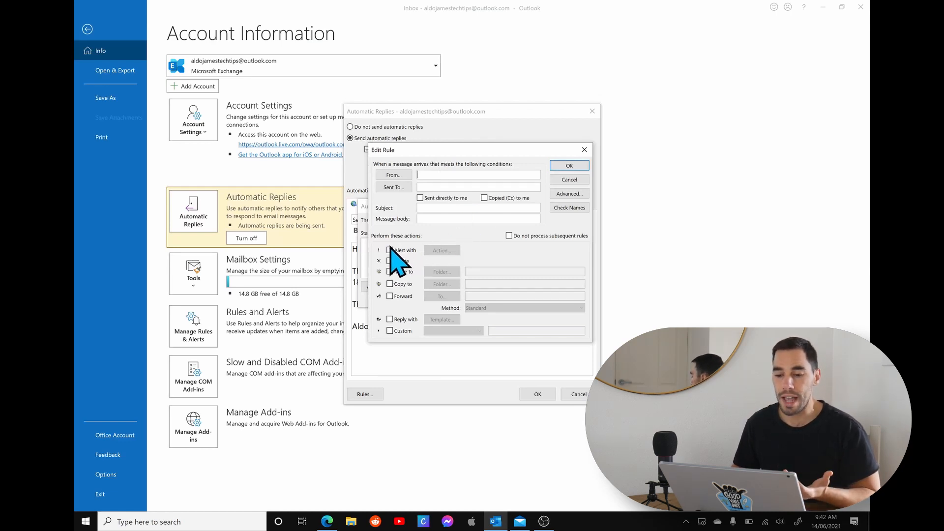
{"action": "left_click", "coordinate": [442, 249]}
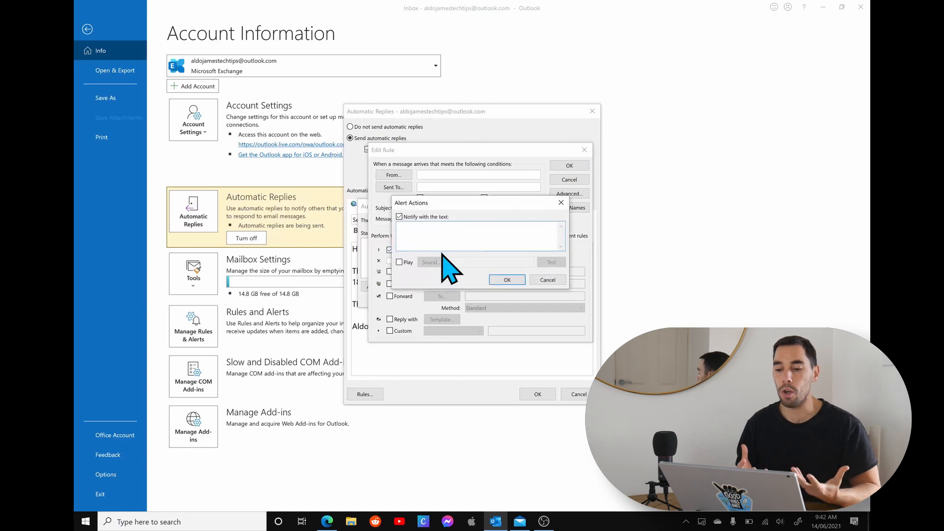
{"action": "left_click", "coordinate": [548, 280]}
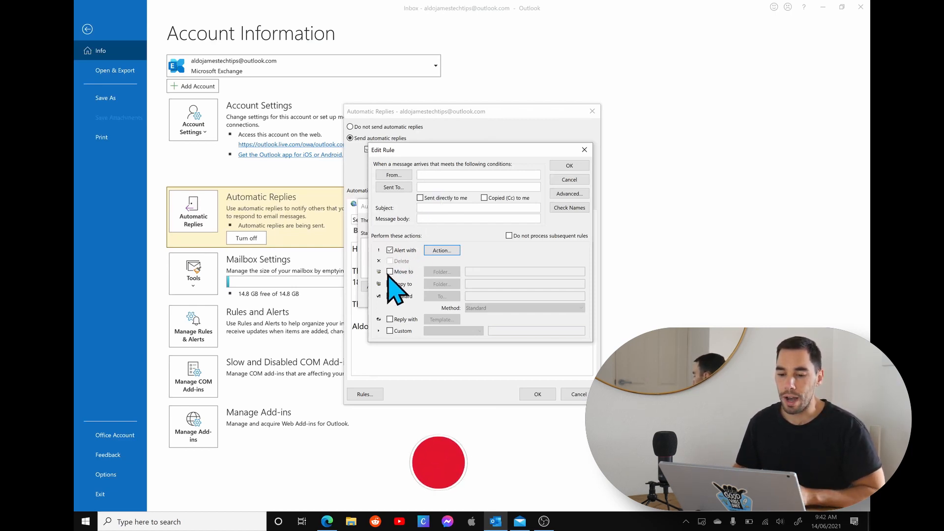
{"action": "left_click", "coordinate": [390, 250]}
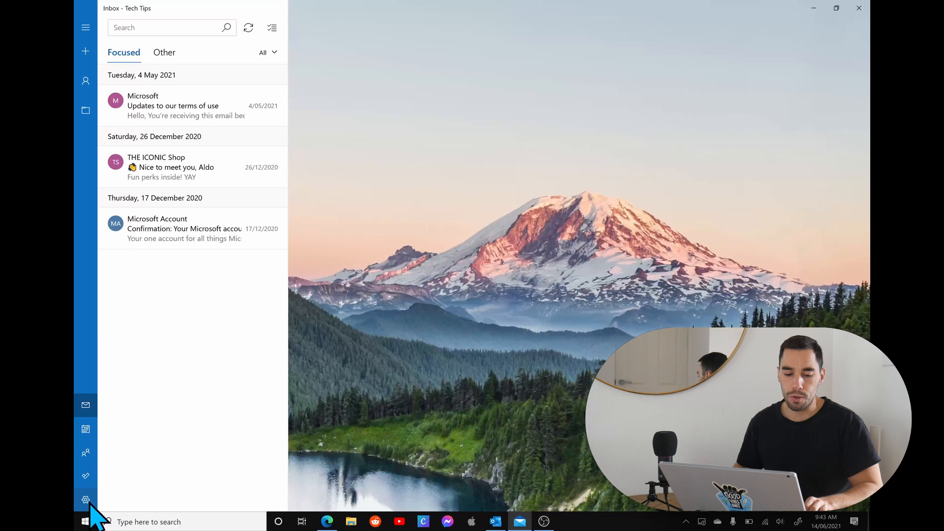
Step: Review Windows Mail's Tech Tips automatic replies: on, with the 14th–18th June away message
{"action": "left_click", "coordinate": [85, 499]}
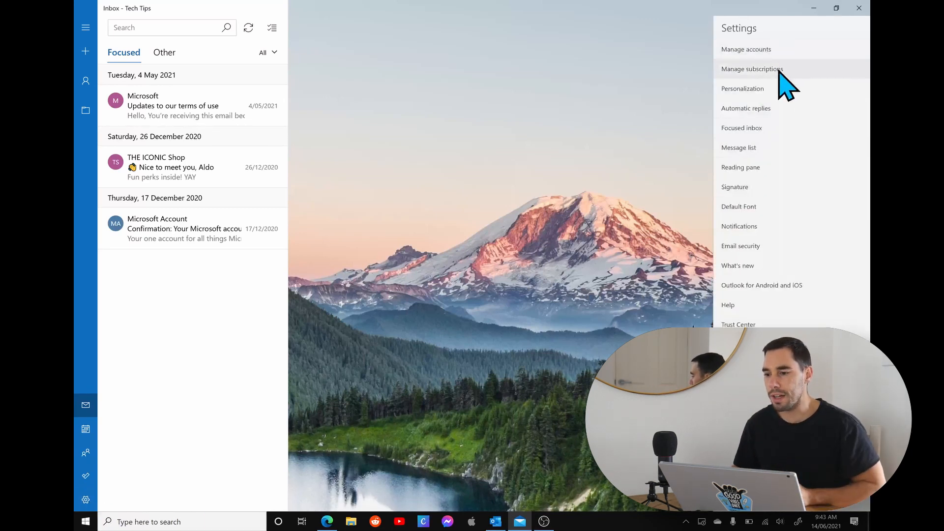
{"action": "mouse_move", "coordinate": [749, 115]}
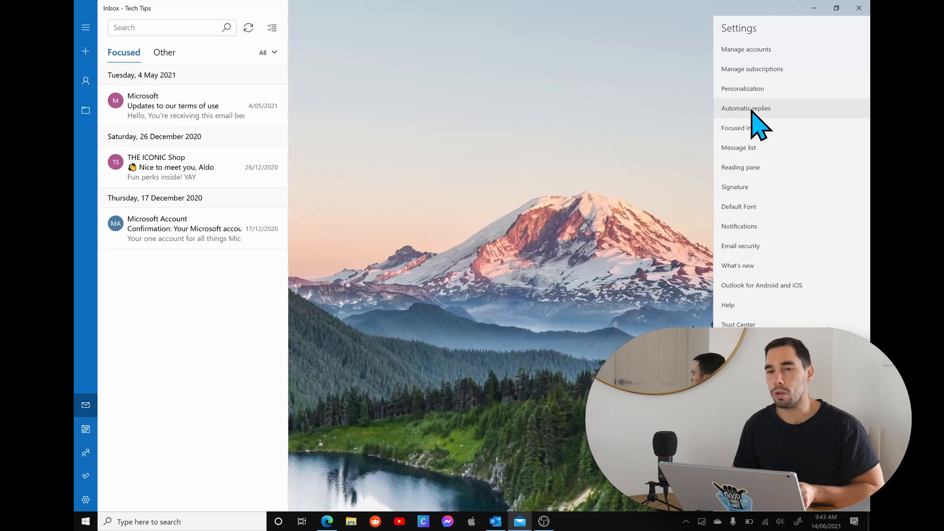
{"action": "left_click", "coordinate": [746, 108]}
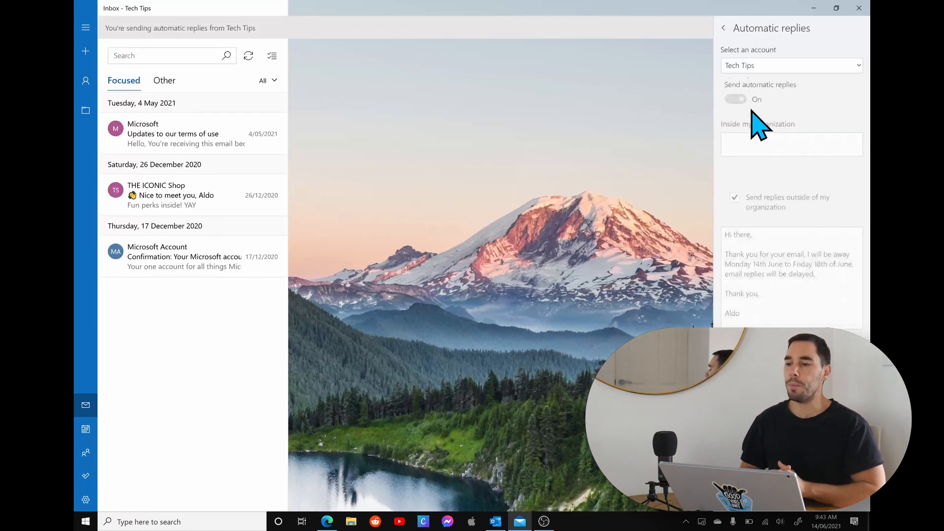
{"action": "left_click", "coordinate": [735, 99]}
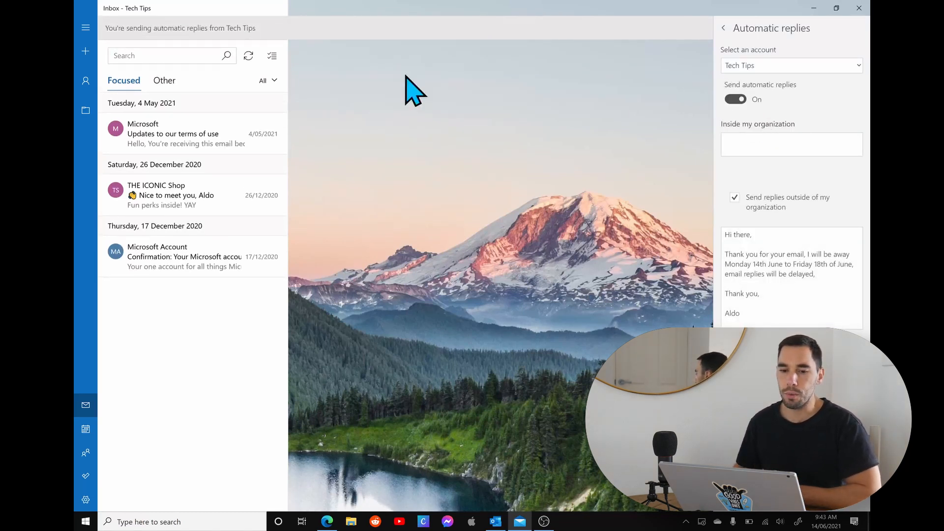
{"action": "mouse_move", "coordinate": [280, 45]}
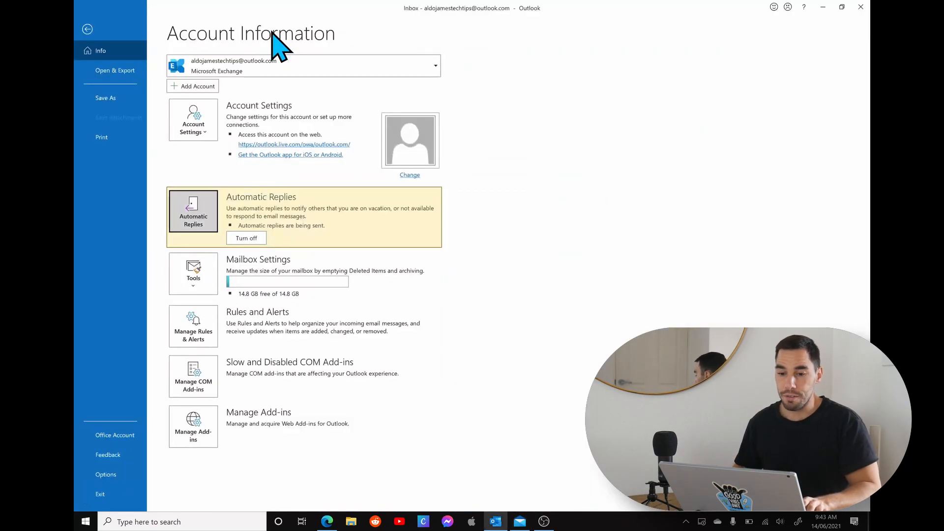
Step: Turn off automatic replies for the account from Outlook's File > Info page
{"action": "left_click", "coordinate": [246, 238]}
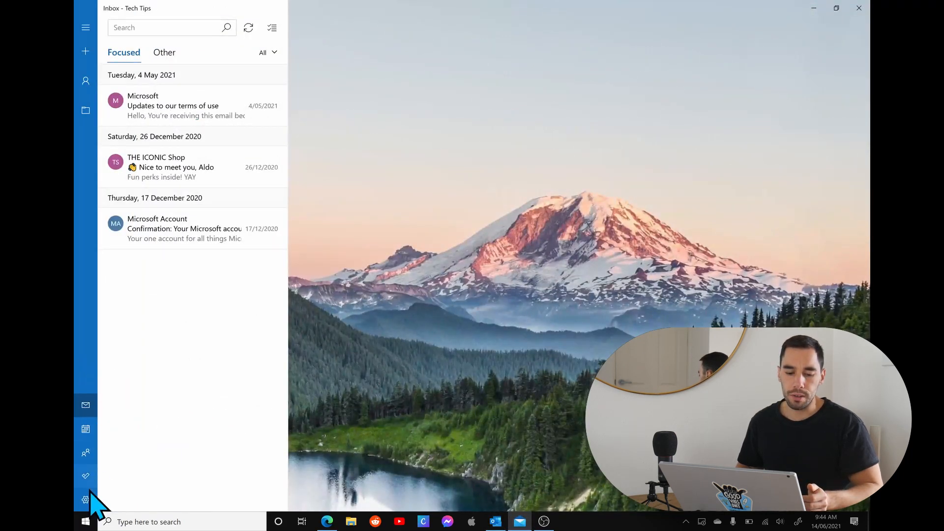
Step: In Windows Mail, select the Tech Tips account and switch Send automatic replies to On
{"action": "left_click", "coordinate": [85, 499]}
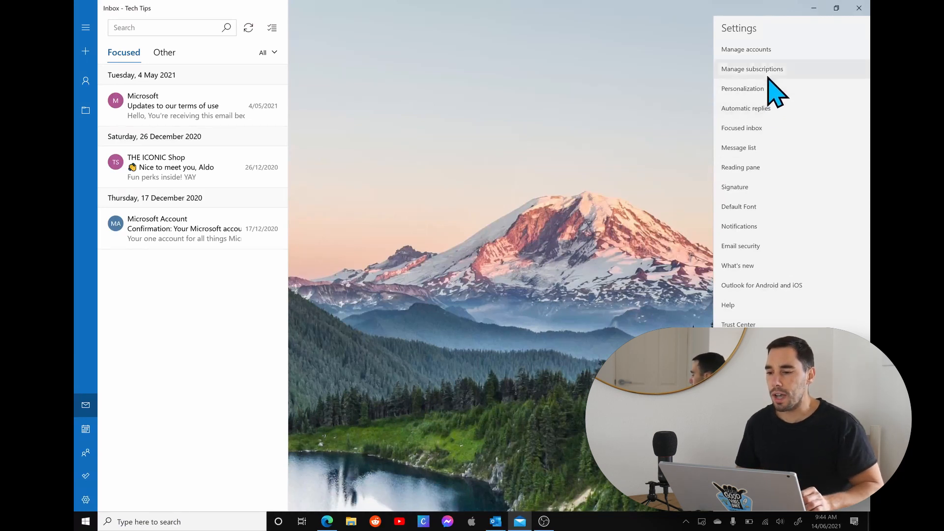
{"action": "mouse_move", "coordinate": [770, 123]}
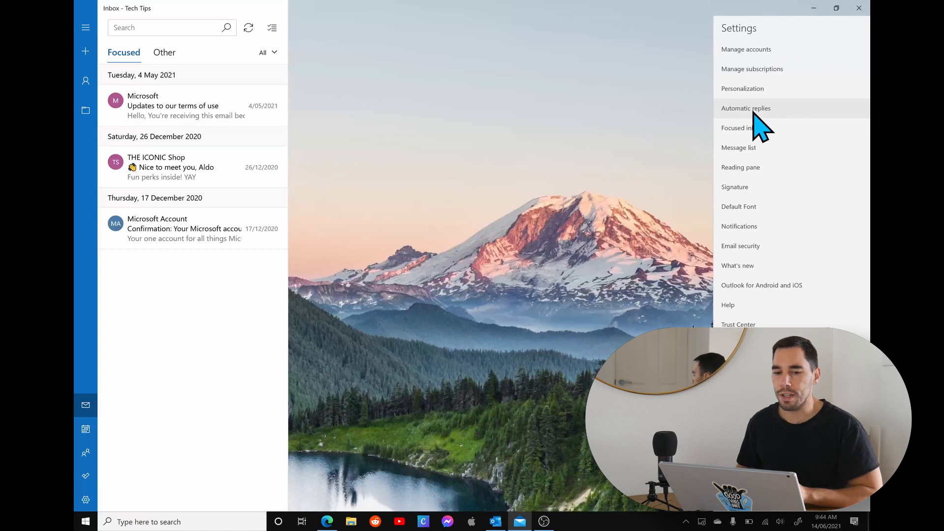
{"action": "left_click", "coordinate": [745, 108]}
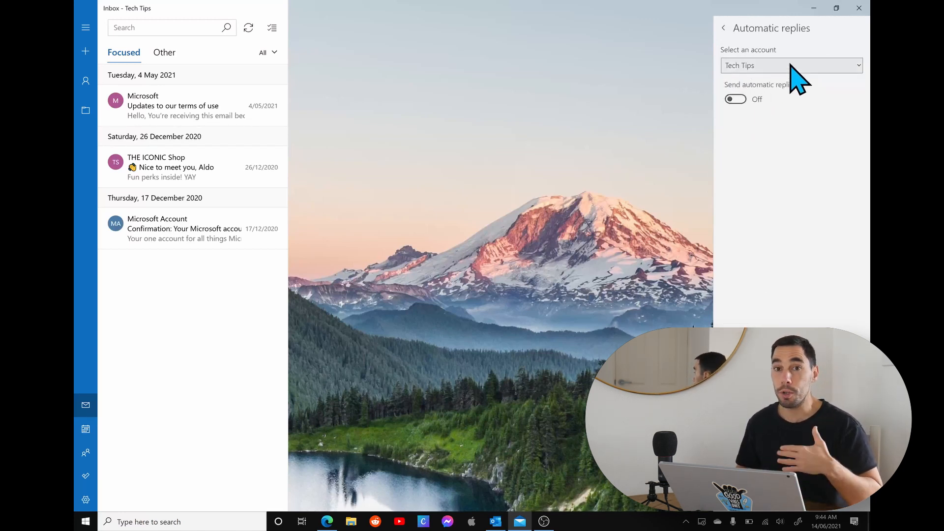
{"action": "left_click", "coordinate": [791, 65]}
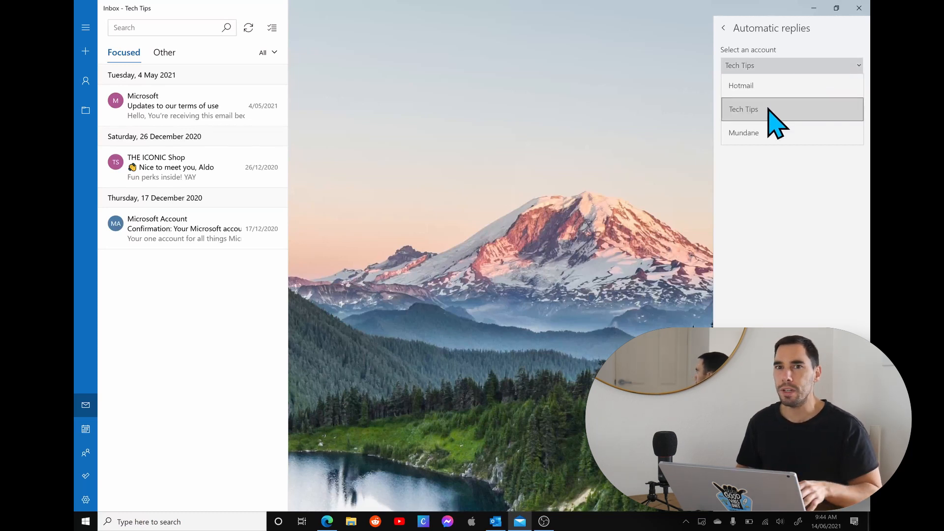
{"action": "left_click", "coordinate": [743, 109]}
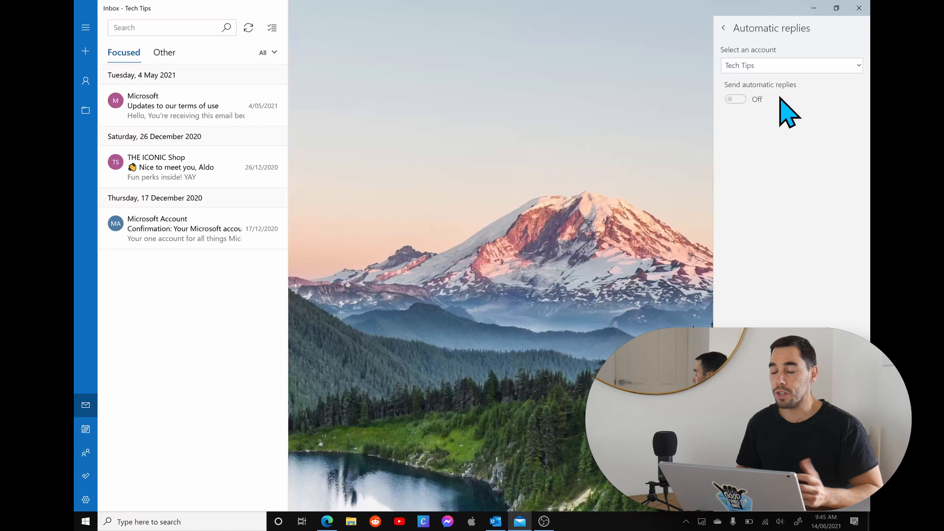
{"action": "mouse_move", "coordinate": [777, 106]}
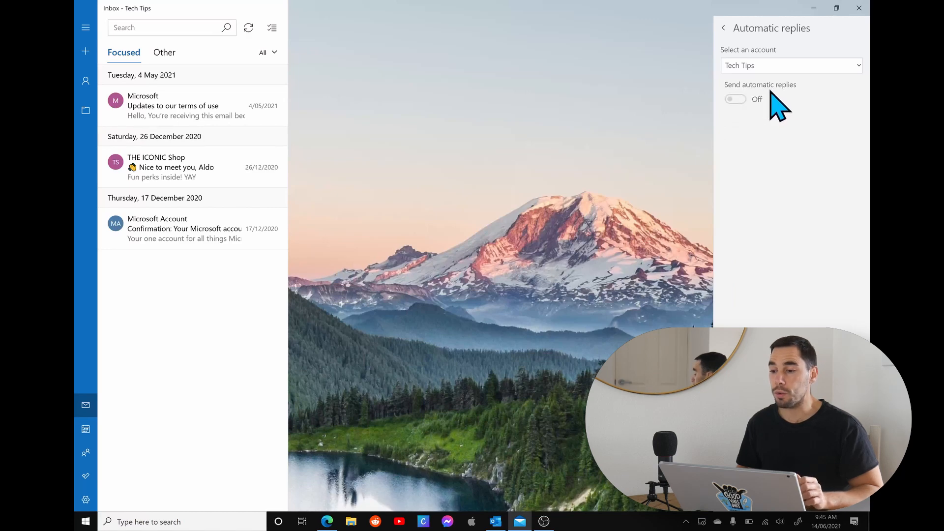
{"action": "left_click", "coordinate": [735, 100]}
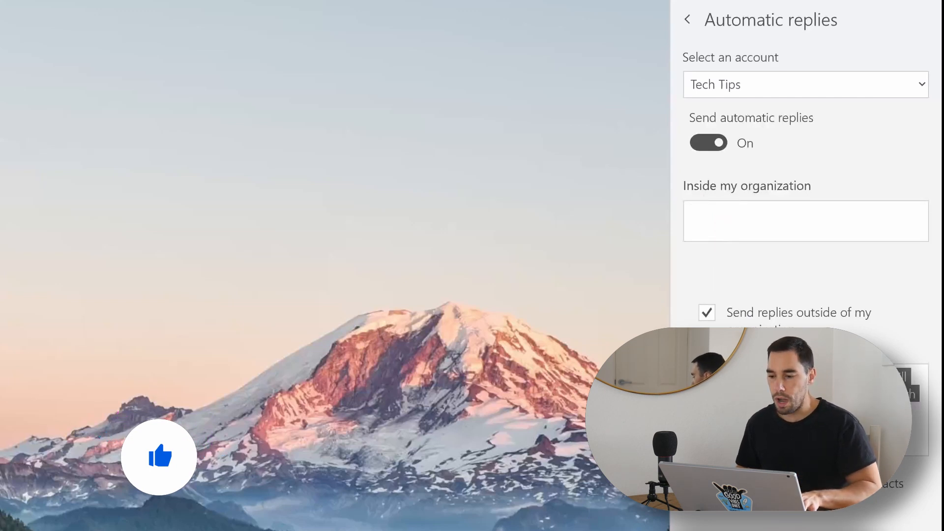
Step: Write the inside-organization reply saying you're away Monday 14th June to Friday 18th June
{"action": "left_click", "coordinate": [805, 220]}
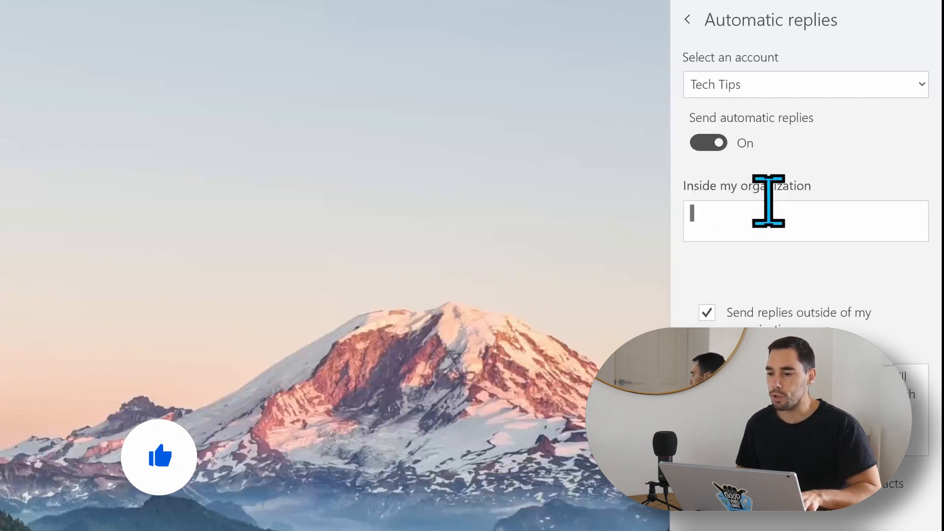
{"action": "type", "text": "Hi there, Thank you for your email, I will be away Monday 14th June to Friday 18th of June, email replies will be delayed, Thank you, Aldo"}
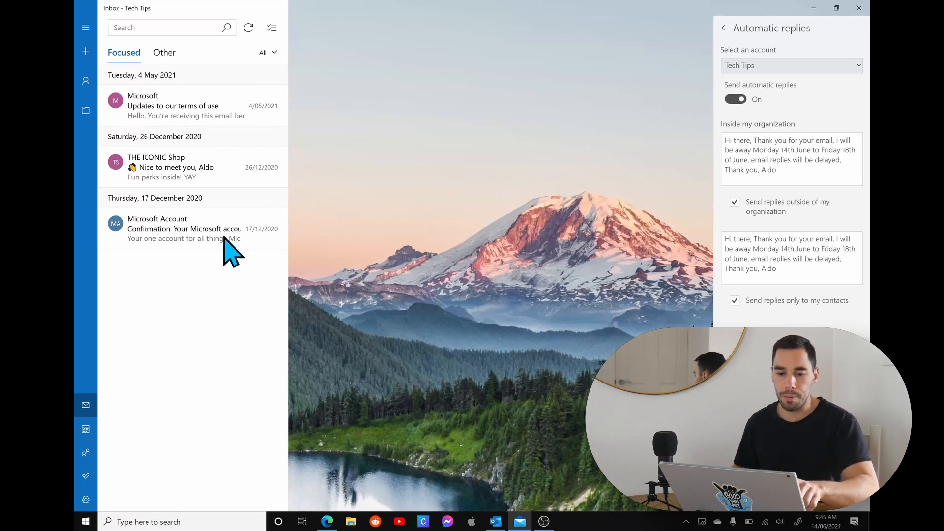
{"action": "mouse_move", "coordinate": [373, 300]}
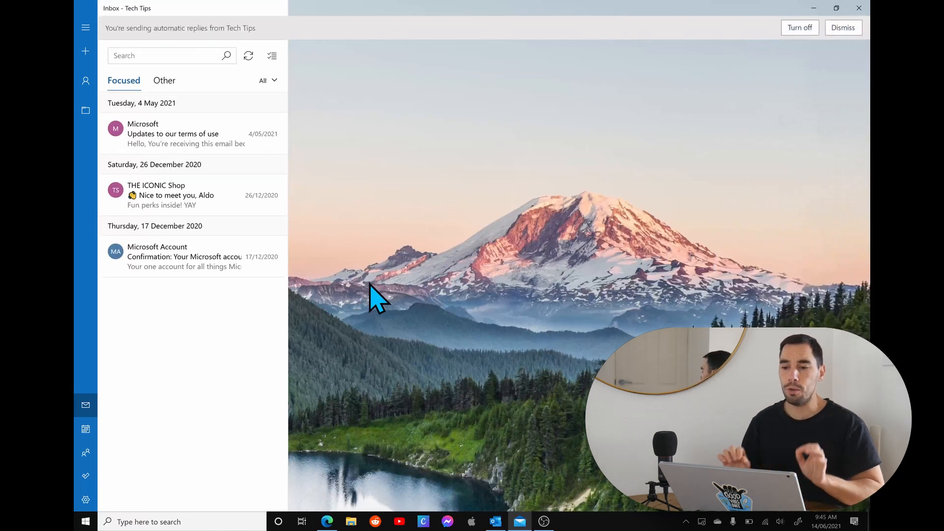
{"action": "mouse_move", "coordinate": [166, 42]}
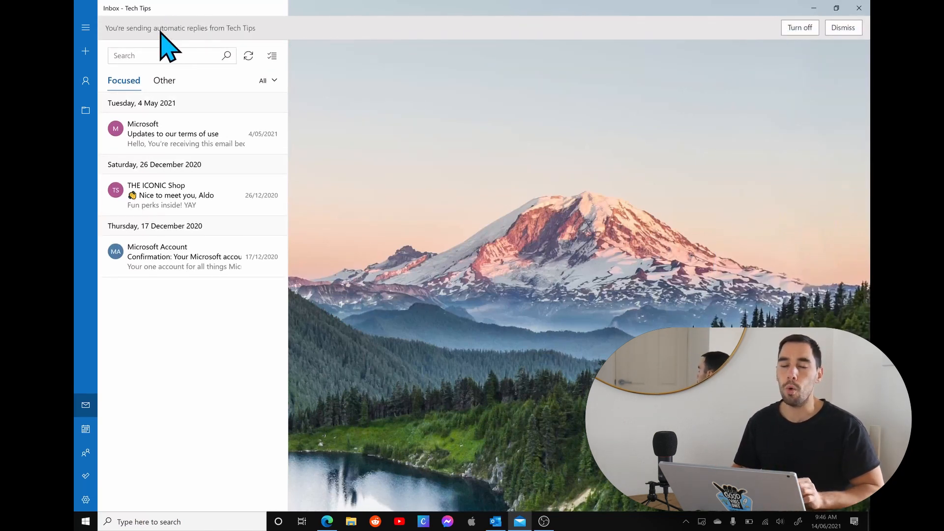
{"action": "mouse_move", "coordinate": [584, 235]}
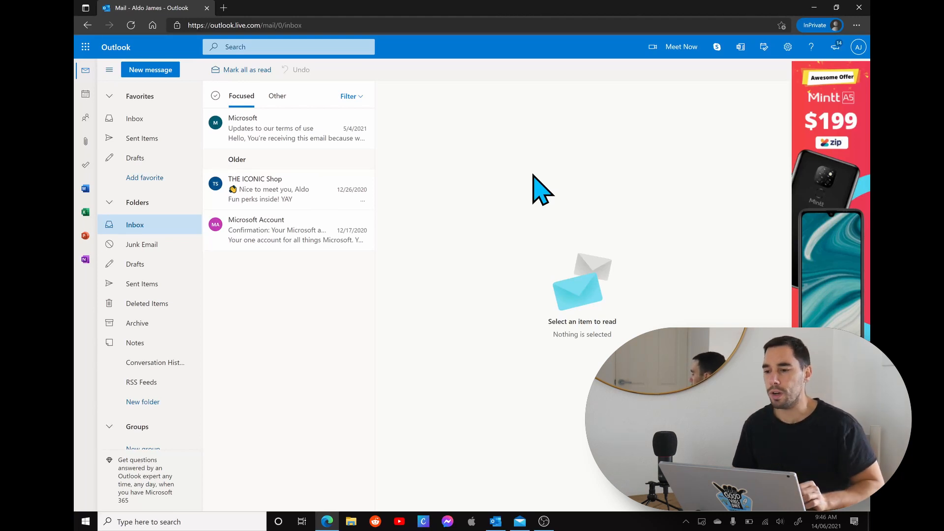
Step: Check the Automatic replies page in the full web settings, still off, then return to the inbox
{"action": "left_click", "coordinate": [787, 47]}
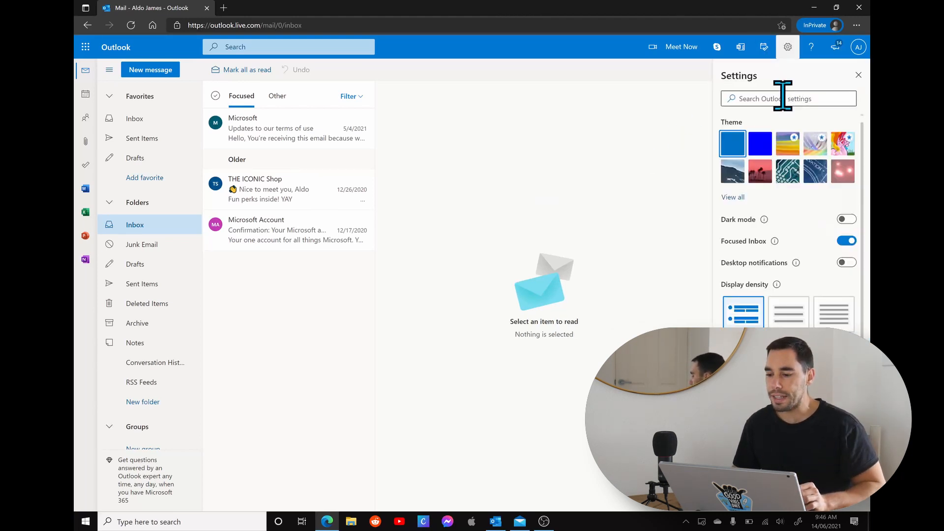
{"action": "left_click", "coordinate": [788, 98]}
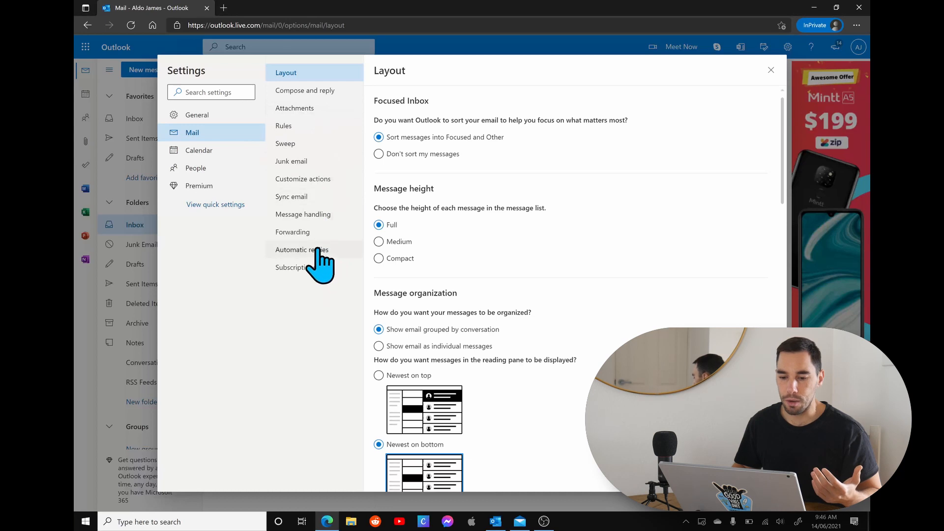
{"action": "left_click", "coordinate": [302, 249]}
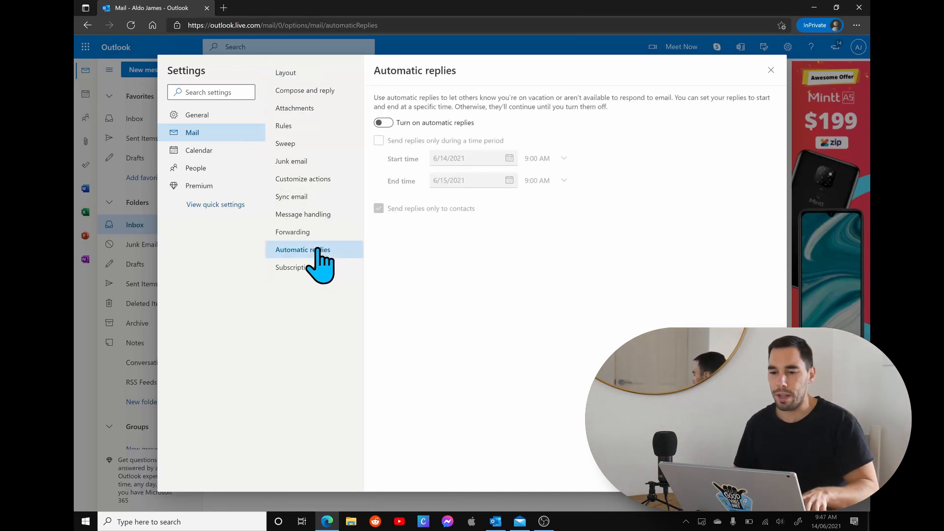
{"action": "left_click", "coordinate": [770, 70]}
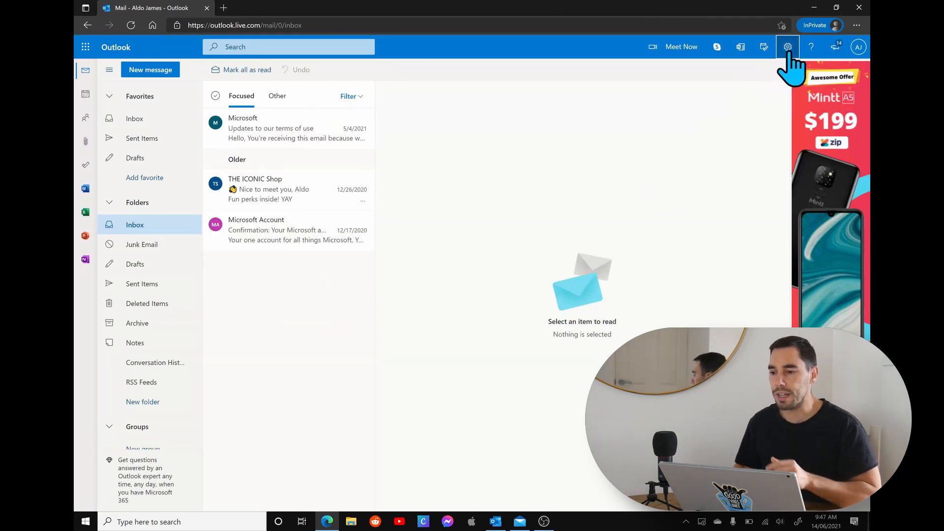
Step: Search the Outlook settings for 'autop' and reach the Automatic replies page
{"action": "left_click", "coordinate": [787, 47]}
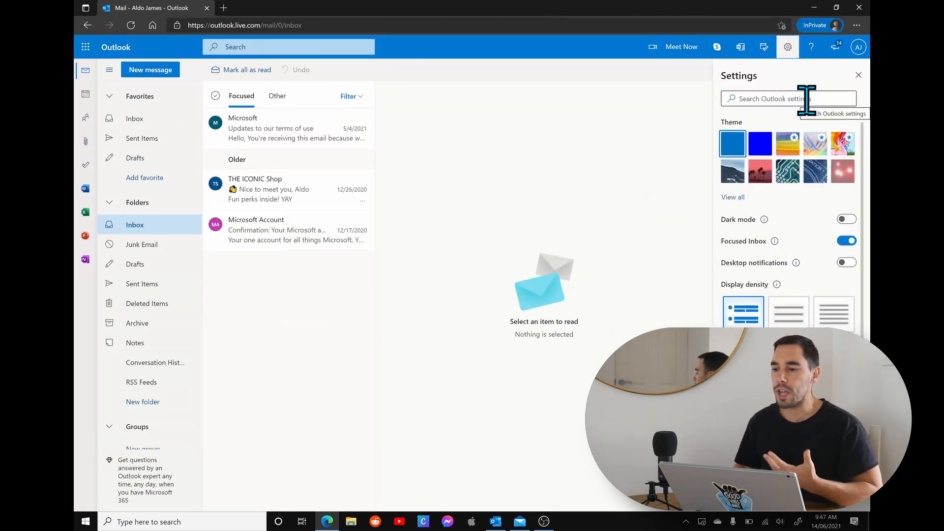
{"action": "left_click", "coordinate": [788, 98]}
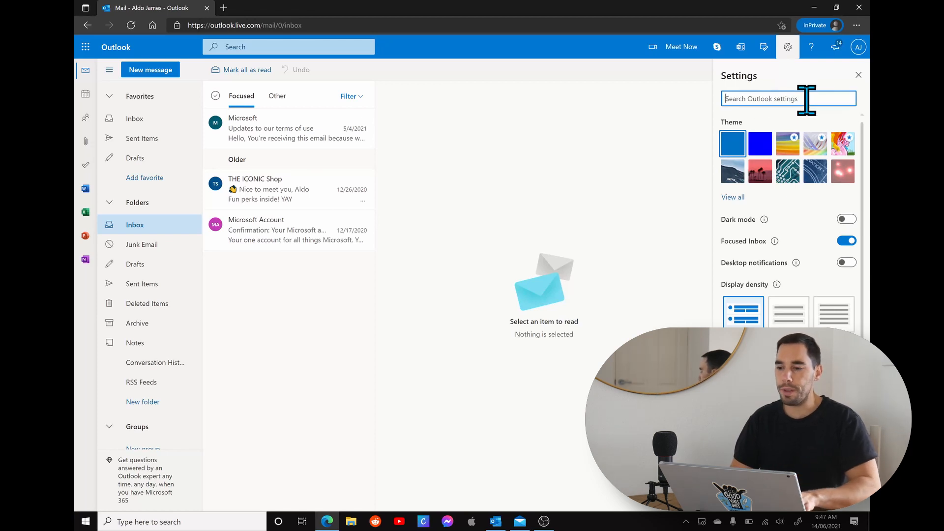
{"action": "type", "text": "autop"}
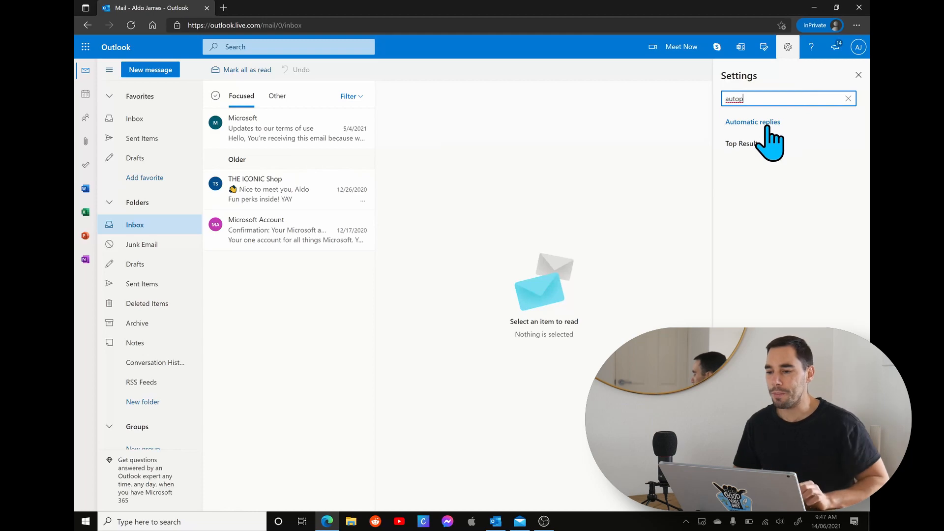
{"action": "left_click", "coordinate": [752, 121]}
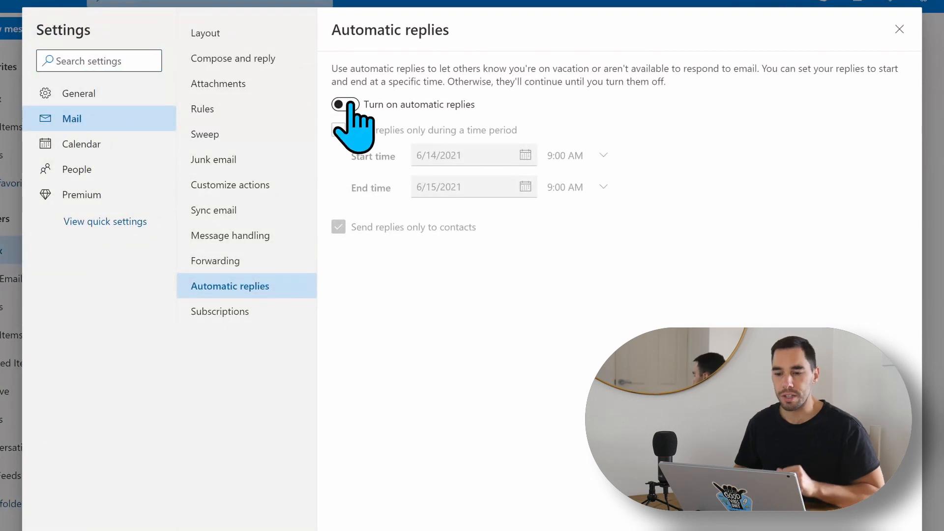
Step: Turn on automatic replies for a time period ending 18 June 2021
{"action": "left_click", "coordinate": [344, 104]}
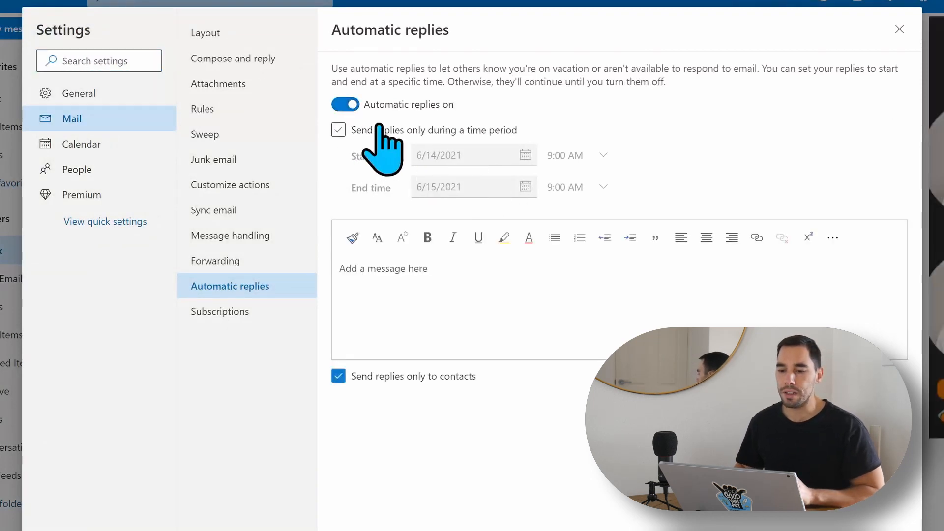
{"action": "left_click", "coordinate": [338, 129]}
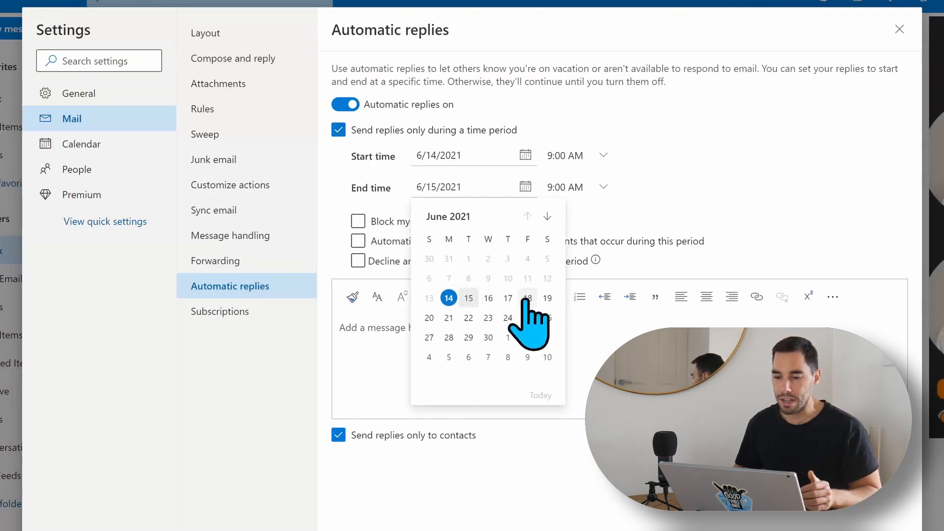
{"action": "left_click", "coordinate": [528, 297]}
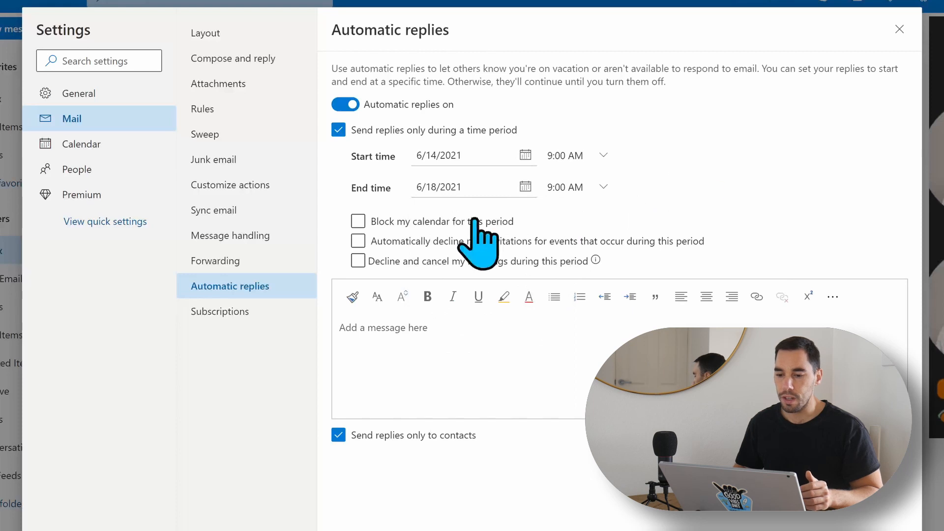
Step: Try the block-calendar and auto-decline options, leaving all calendar options unticked
{"action": "left_click", "coordinate": [357, 221]}
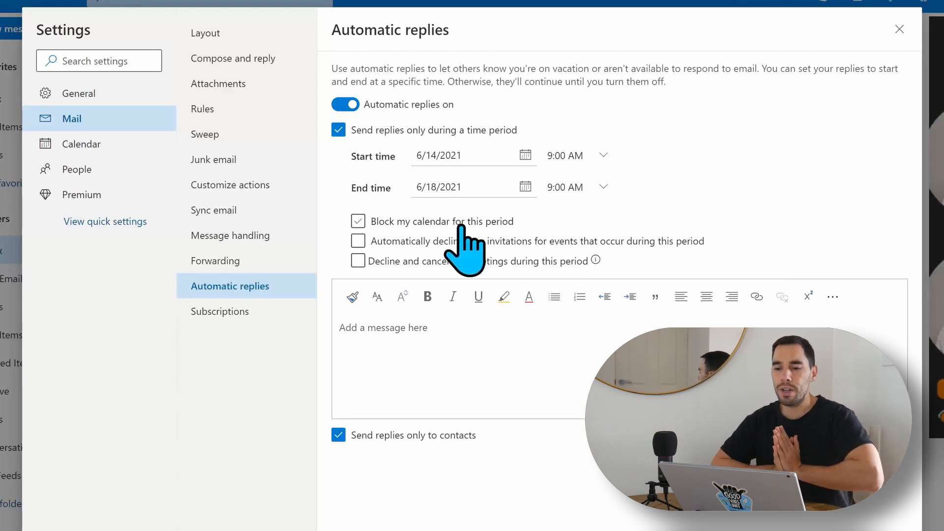
{"action": "left_click", "coordinate": [358, 261]}
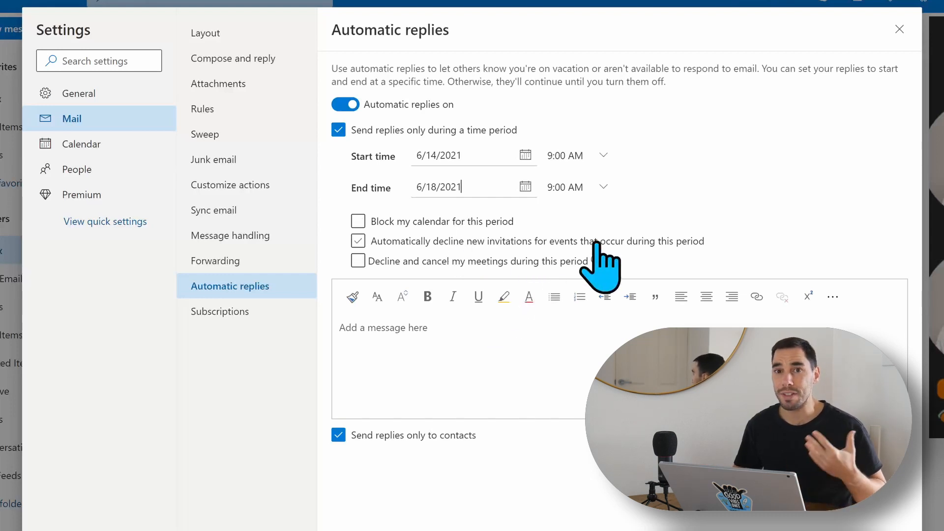
{"action": "left_click", "coordinate": [357, 240]}
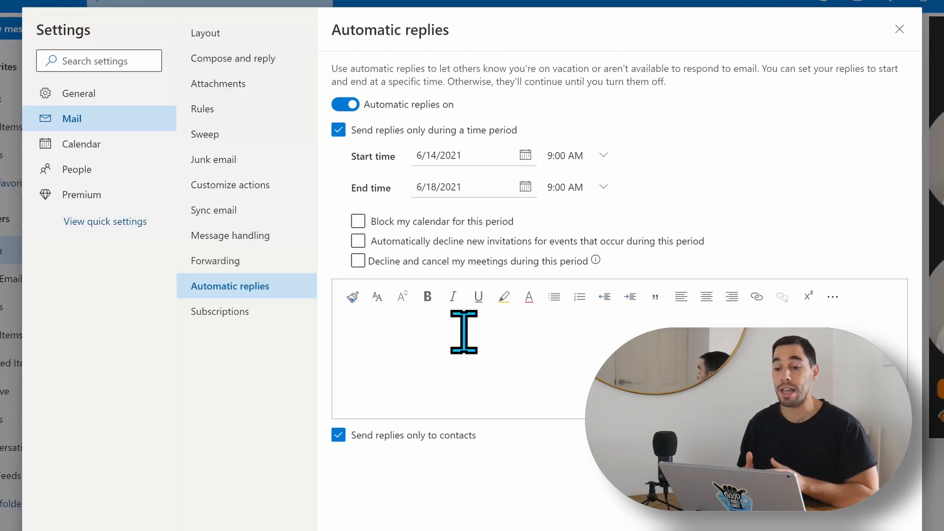
Step: Write the away message for Monday 14th to Friday 18th June and enable Block my calendar
{"action": "left_click", "coordinate": [340, 328]}
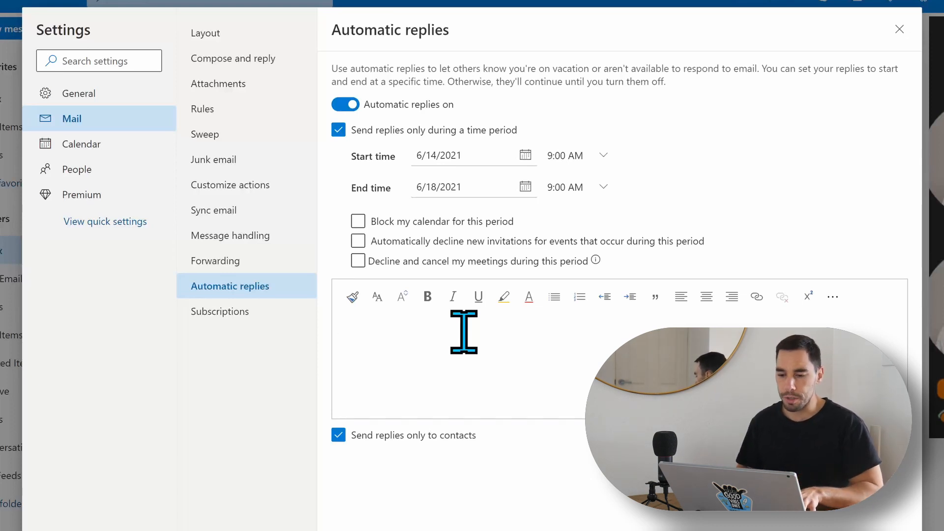
{"action": "type", "text": "Hi there, Thank you for your email, I will be away Monday 14th June to Friday 18th of June, email replies will be delayed, Thank you, Aldo"}
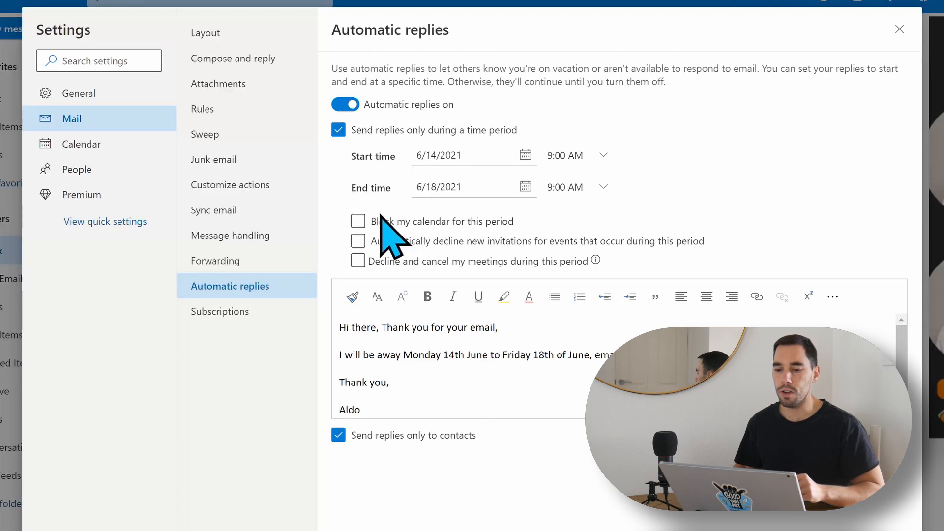
{"action": "left_click", "coordinate": [358, 220]}
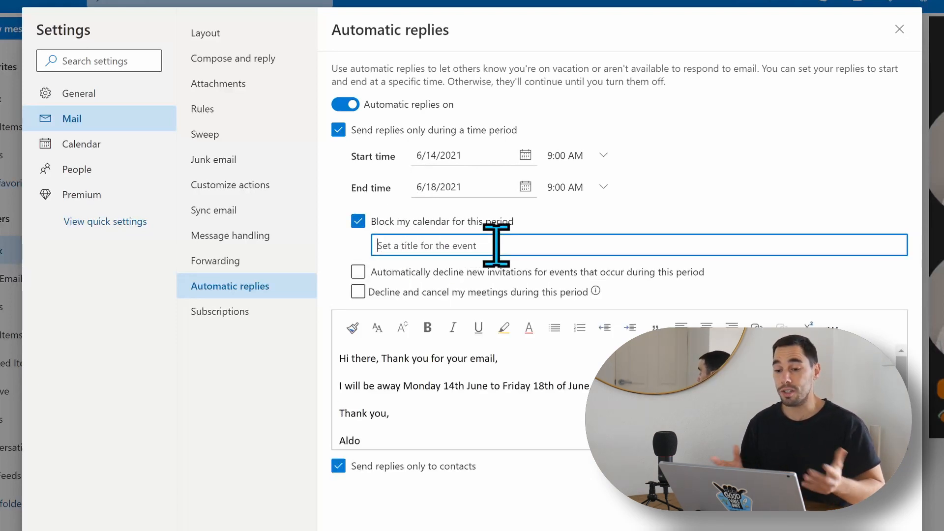
Step: Title the calendar block 'Holidays!!!' and leave both decline options unticked
{"action": "type", "text": "Holidays!!!"}
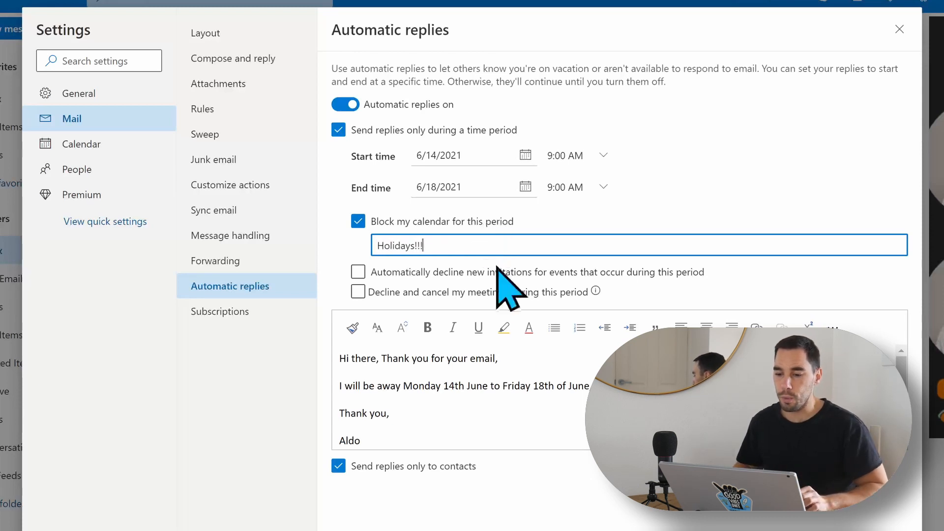
{"action": "left_click", "coordinate": [358, 272]}
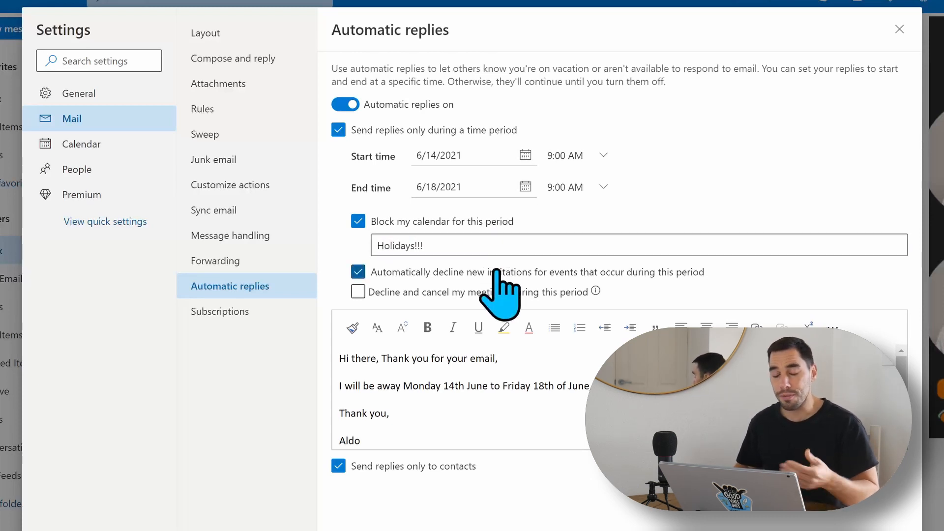
{"action": "left_click", "coordinate": [357, 292]}
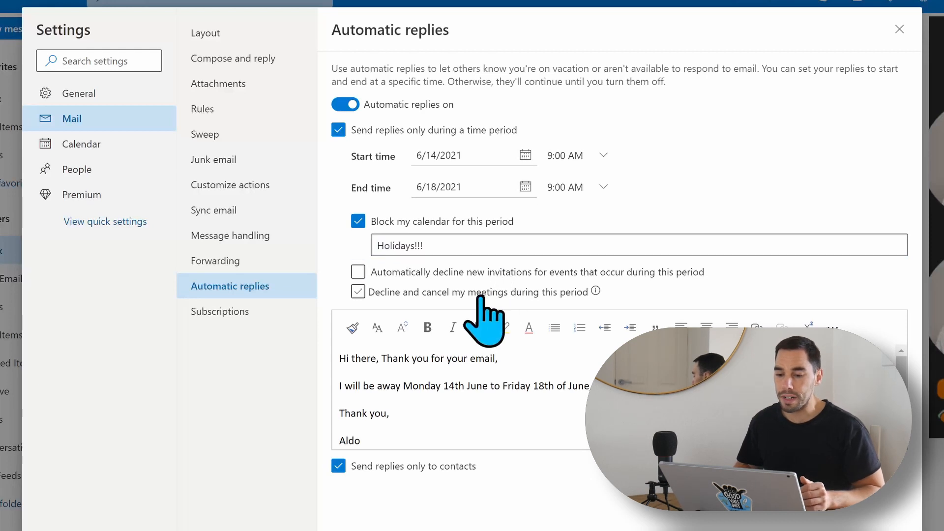
{"action": "left_click", "coordinate": [357, 292]}
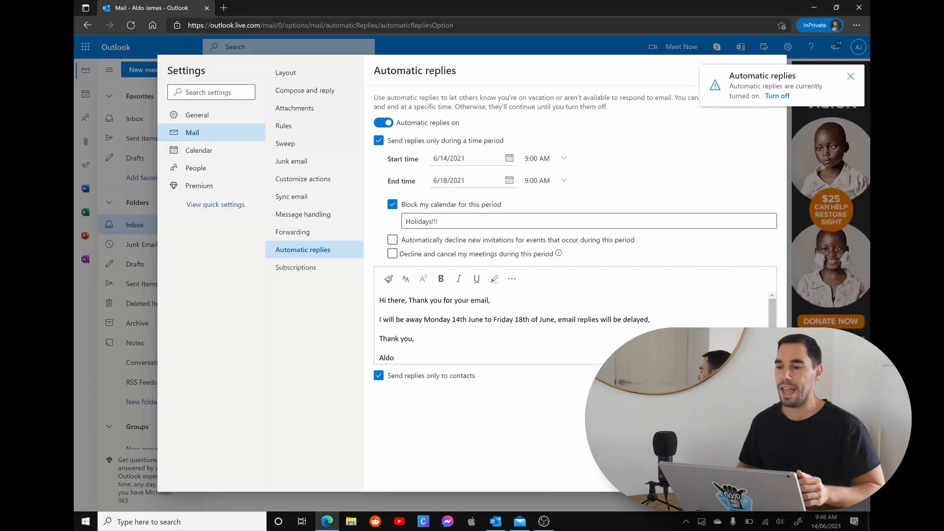
{"action": "mouse_move", "coordinate": [748, 114]}
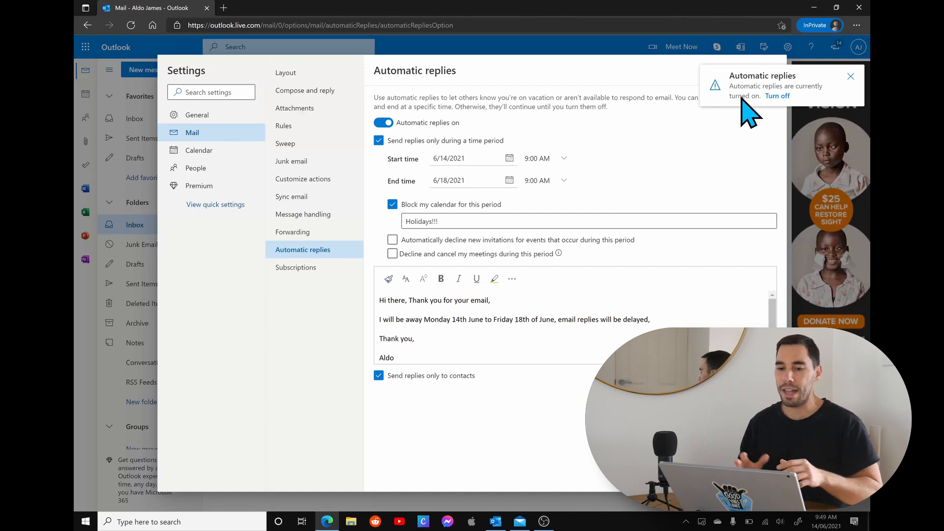
Step: Switch from the browser to the Windows Mail inbox with Alt+Tab
{"action": "key", "text": "alt+tab"}
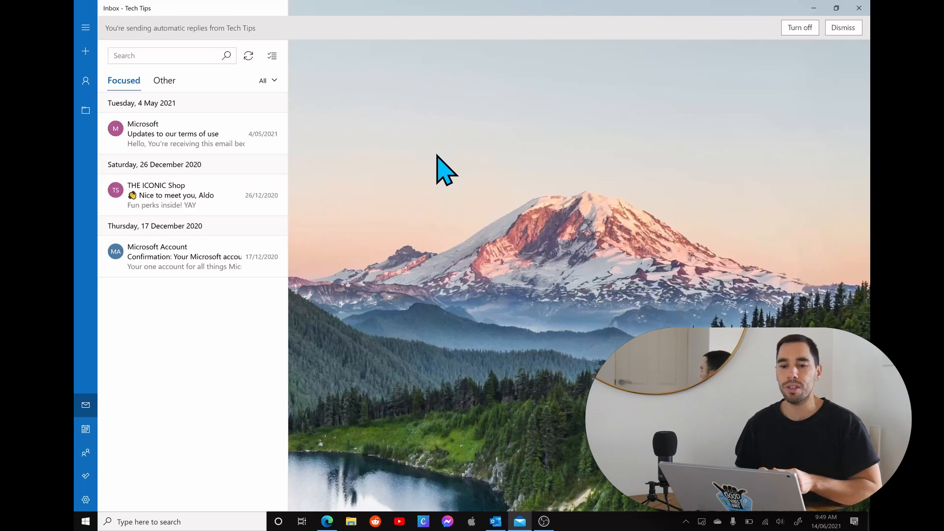
Step: Bring up the app switcher to return to the Outlook browser window
{"action": "key", "text": "alt+tab"}
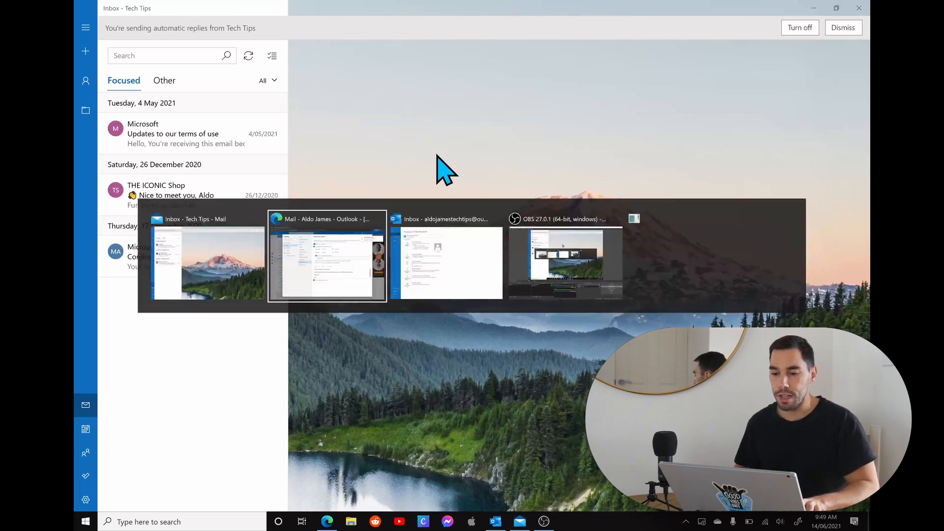